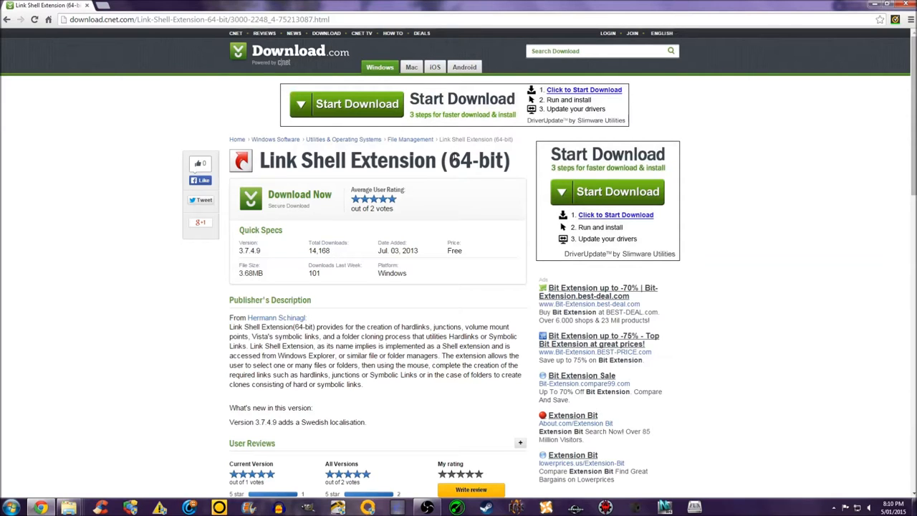
mouse_move(71, 267)
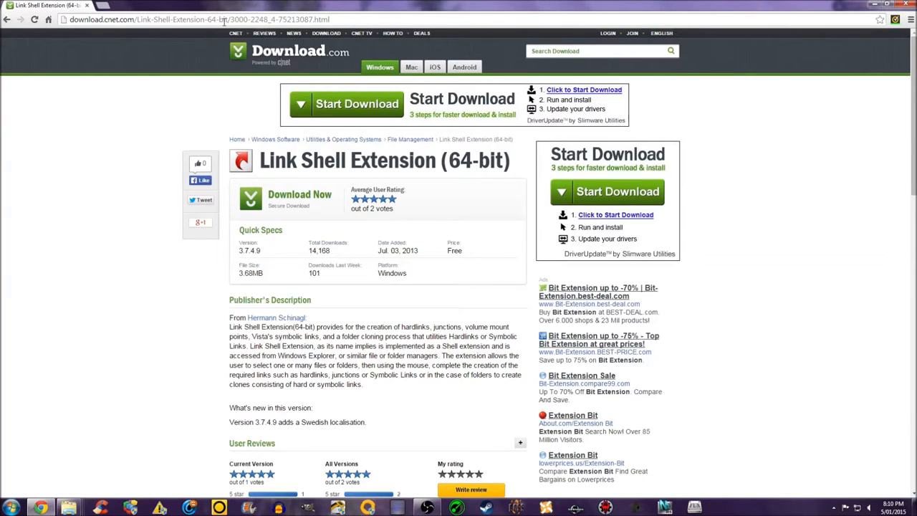
mouse_move(244, 343)
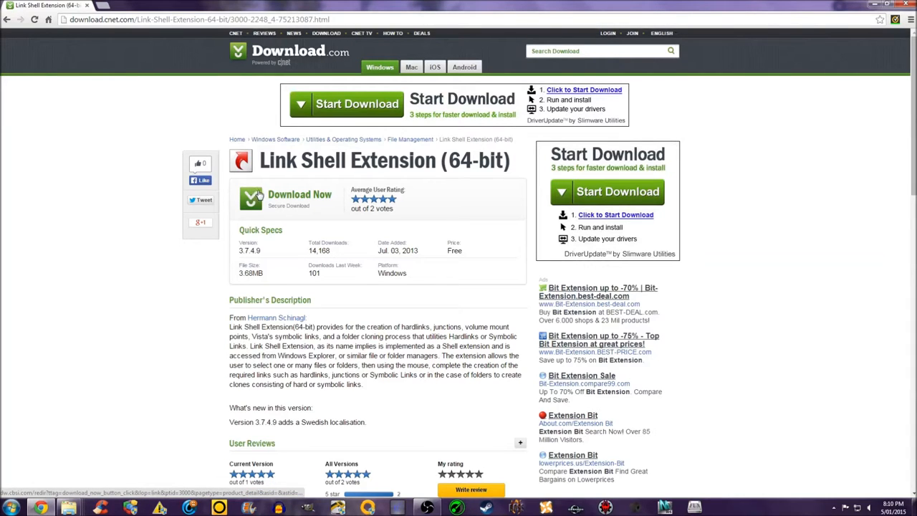
mouse_move(299, 195)
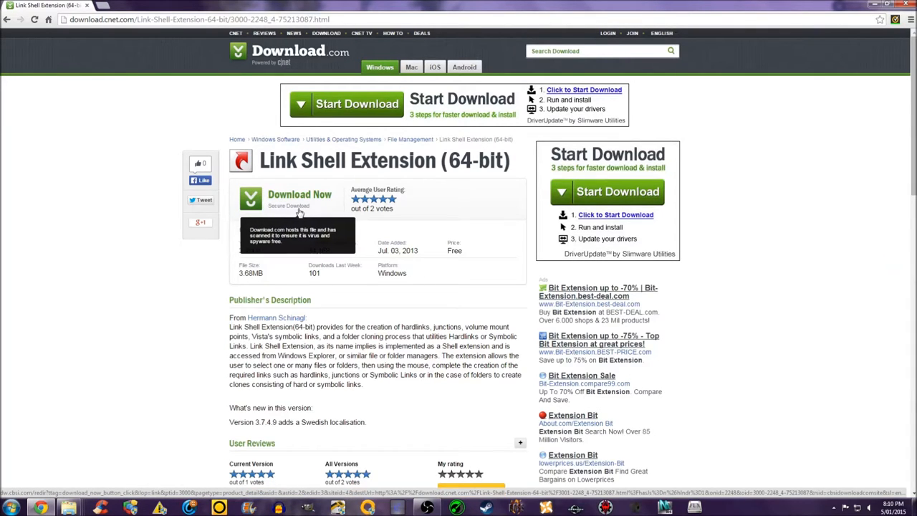
mouse_move(136, 343)
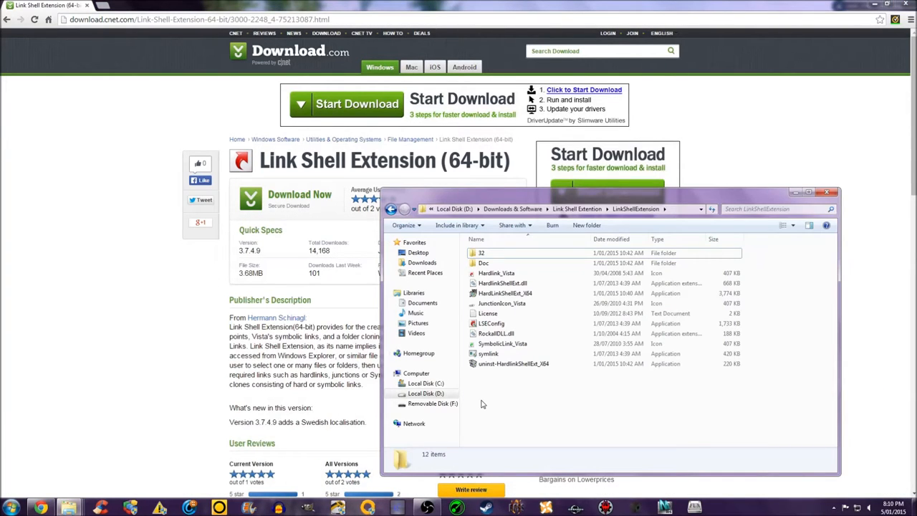
mouse_move(785, 315)
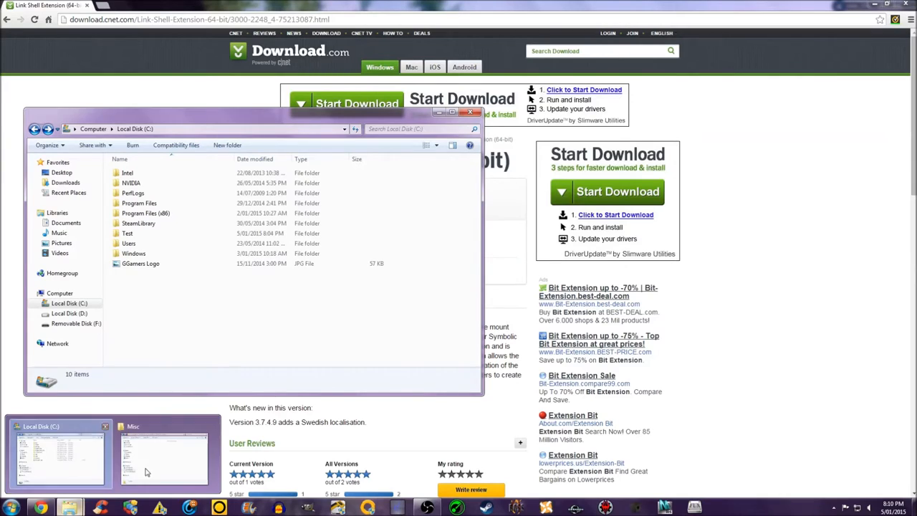
- Show D's empty Misc pictures folder beside C's root and select the GGamers Logo picture
click(165, 456)
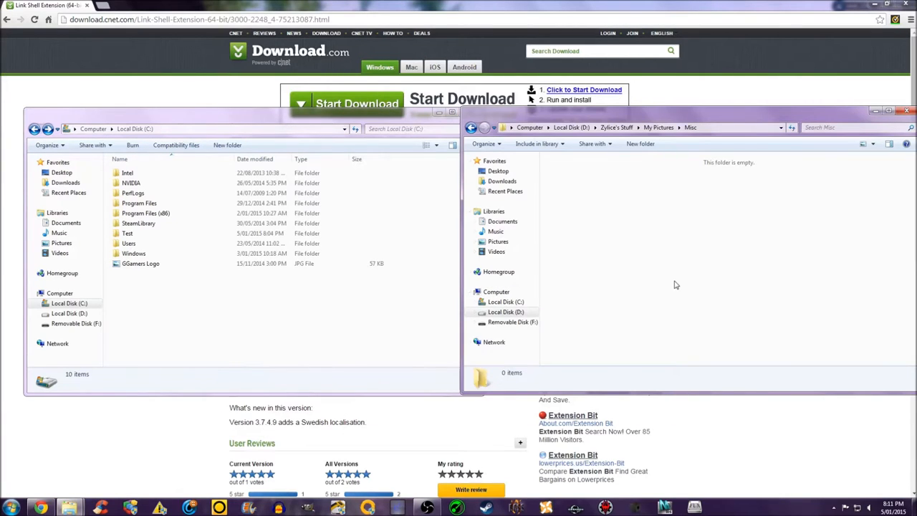
click(140, 264)
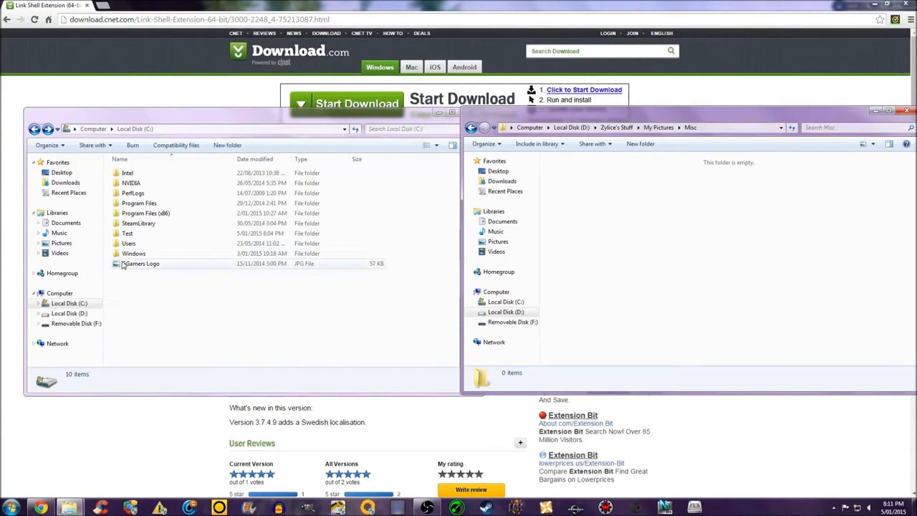
click(140, 263)
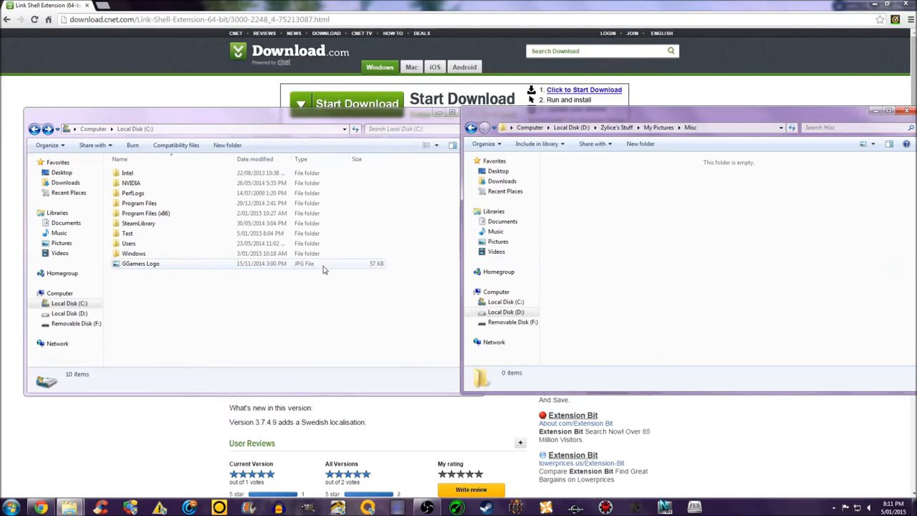
- Move GGamers Logo into D's Misc folder with administrator permission and pick it as link source
right_click(141, 263)
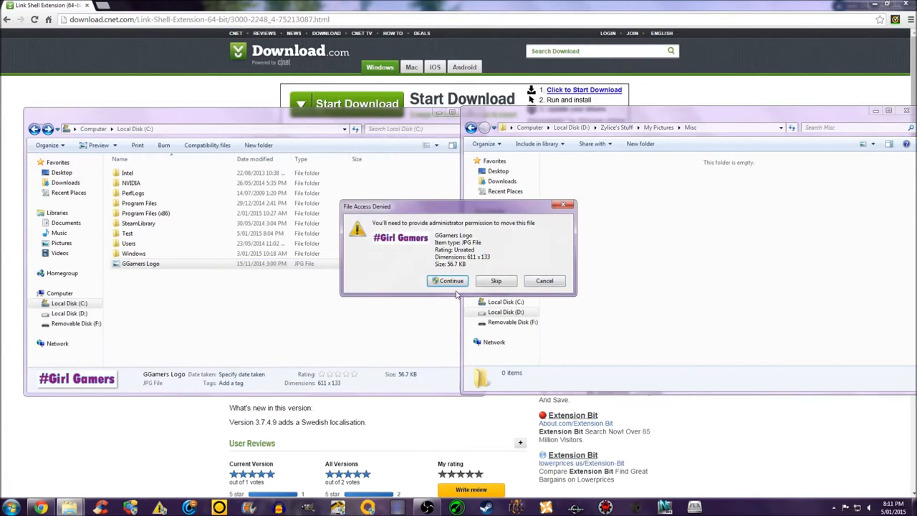
click(447, 279)
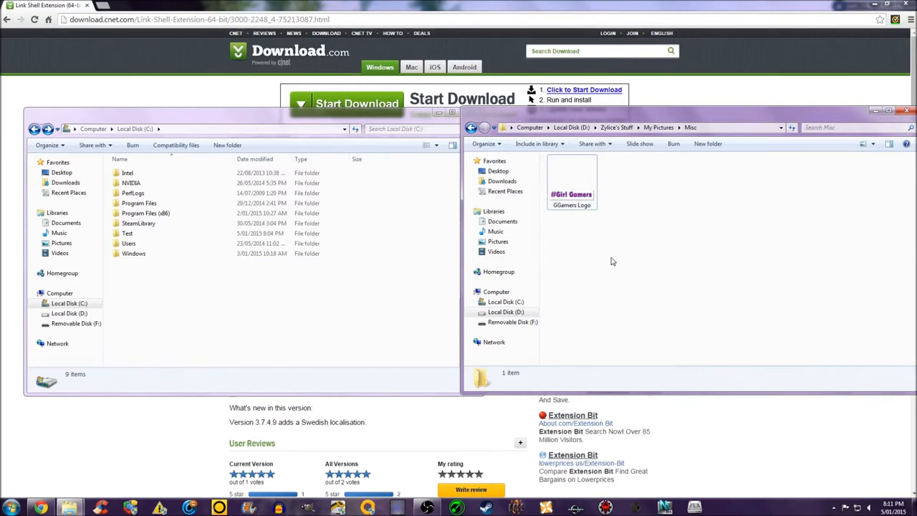
right_click(570, 179)
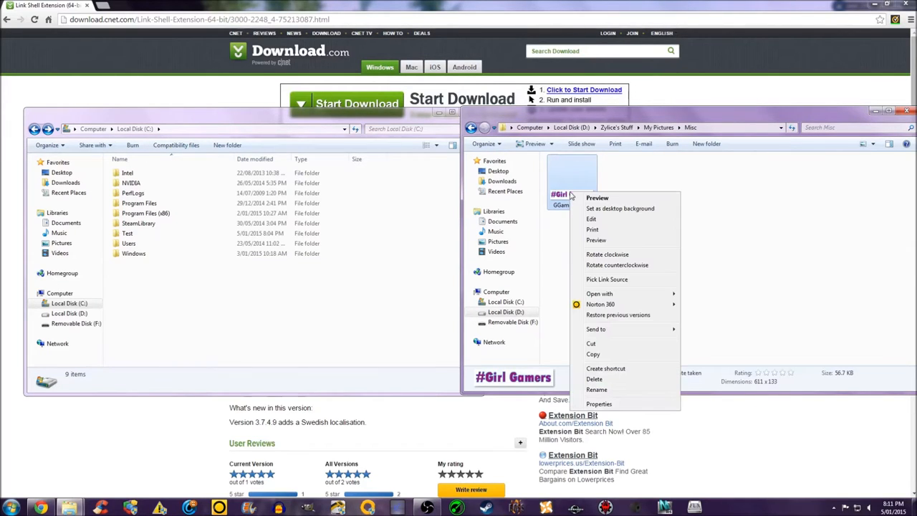
mouse_move(608, 279)
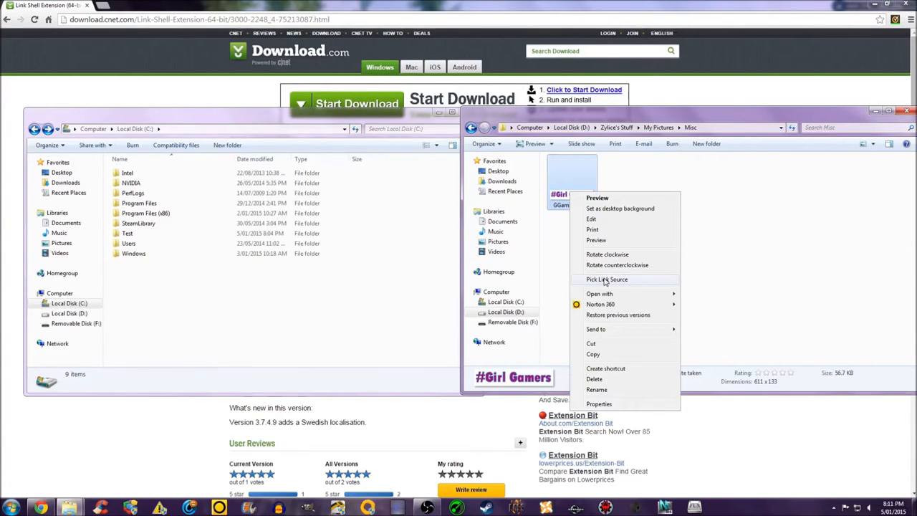
click(149, 295)
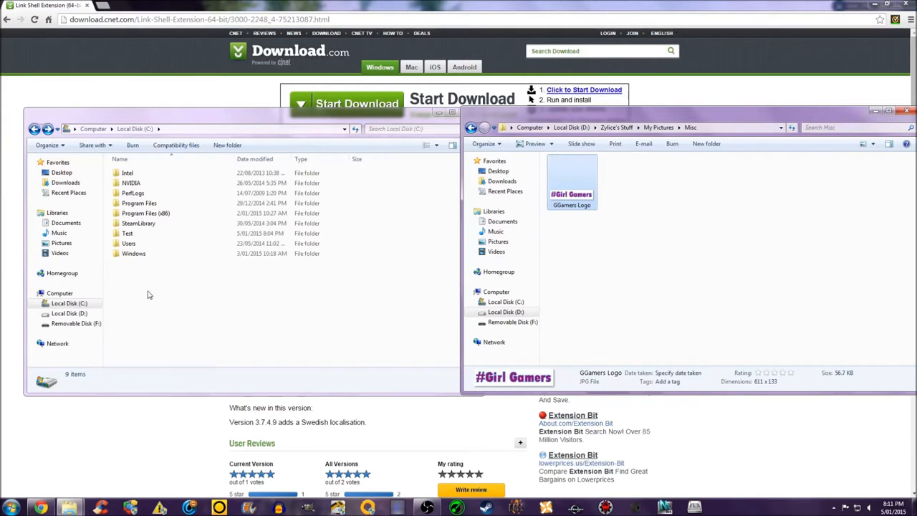
- Drop a symbolic link to GGamers Logo in C's root, approving the permission request
right_click(148, 295)
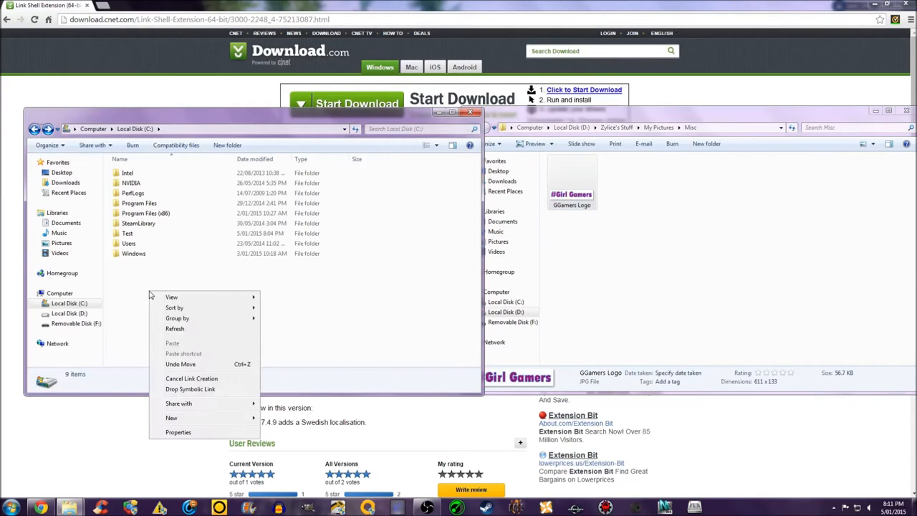
mouse_move(184, 390)
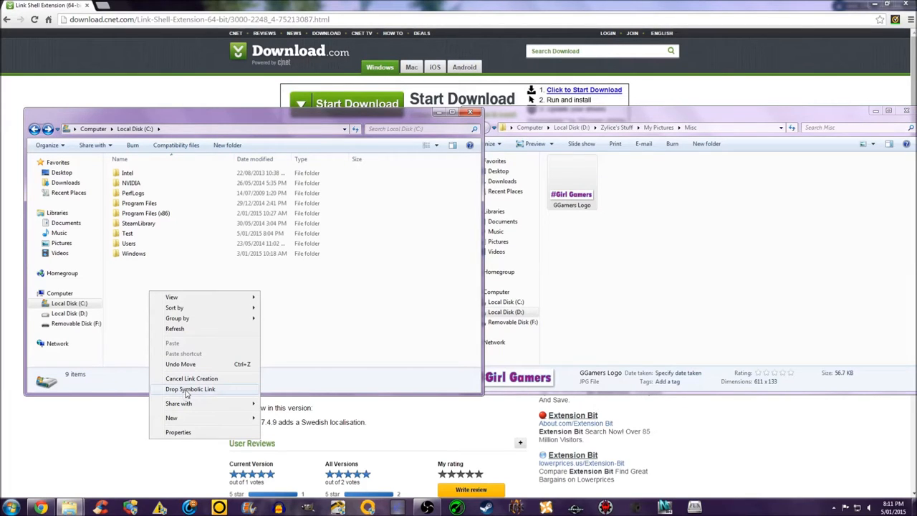
click(190, 390)
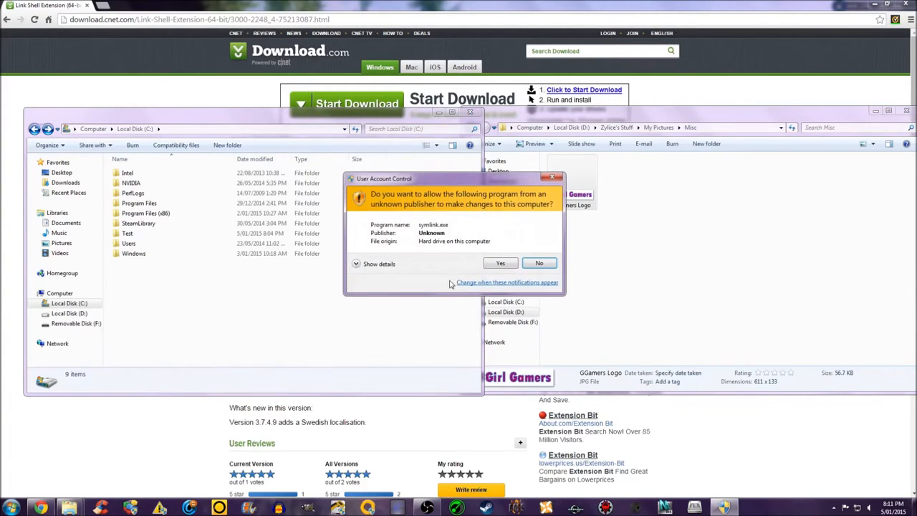
click(500, 264)
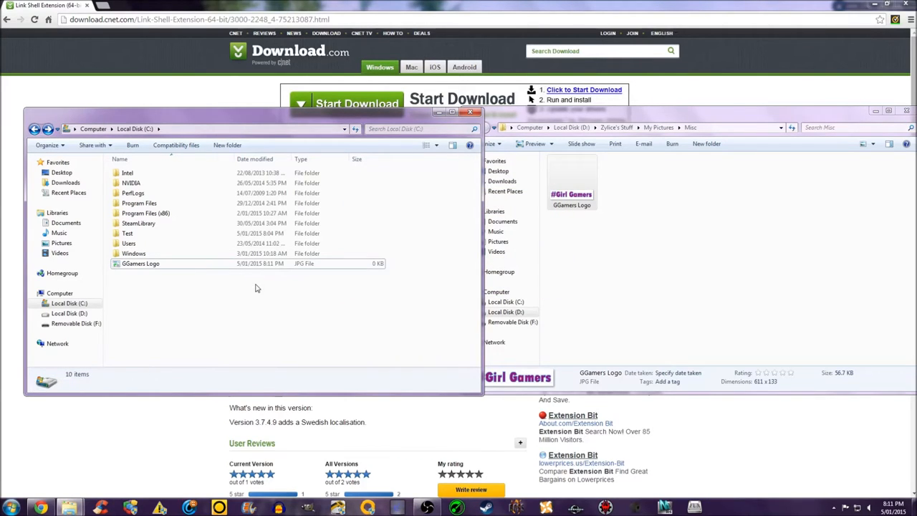
click(140, 264)
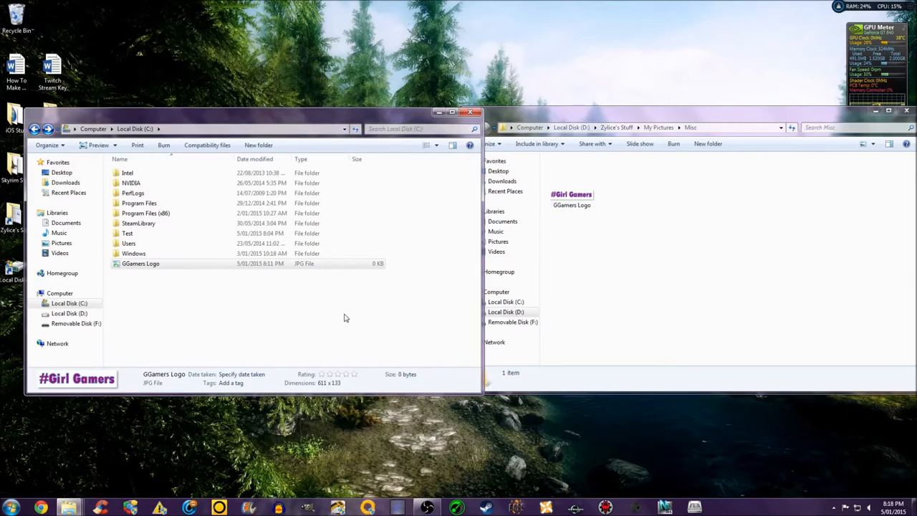
- Compare the 0-byte GGamers Logo link on C with the 36.7 KB original in Misc
click(308, 315)
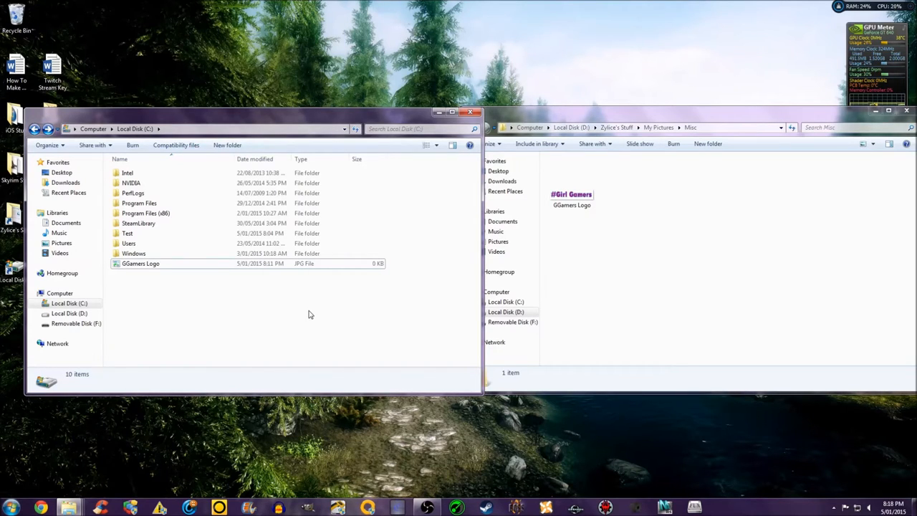
mouse_move(298, 269)
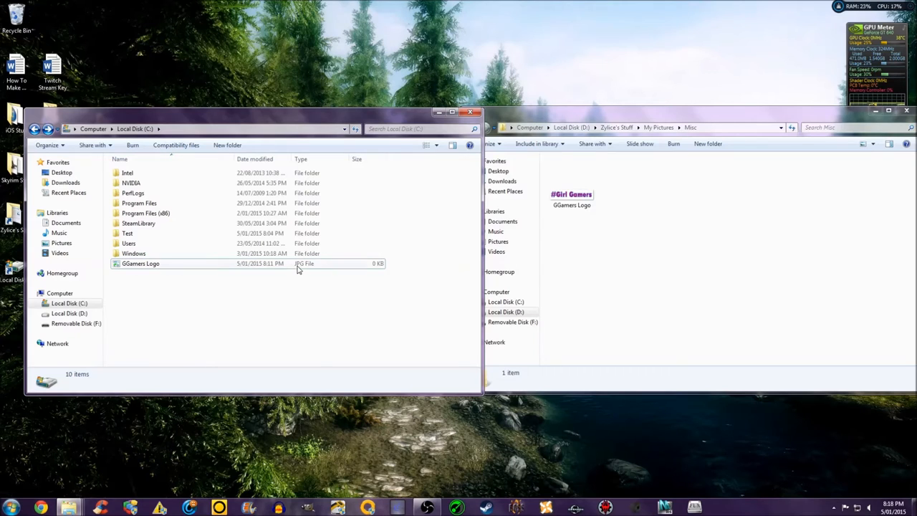
right_click(570, 183)
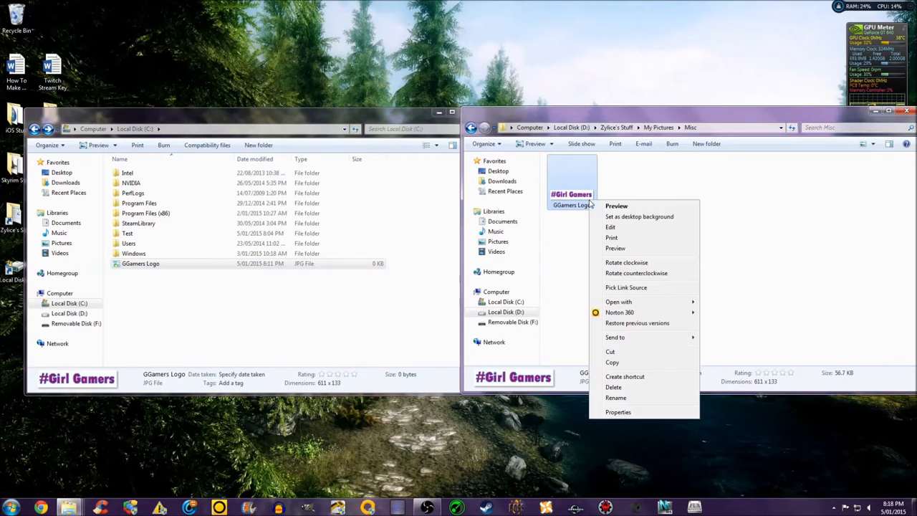
click(839, 349)
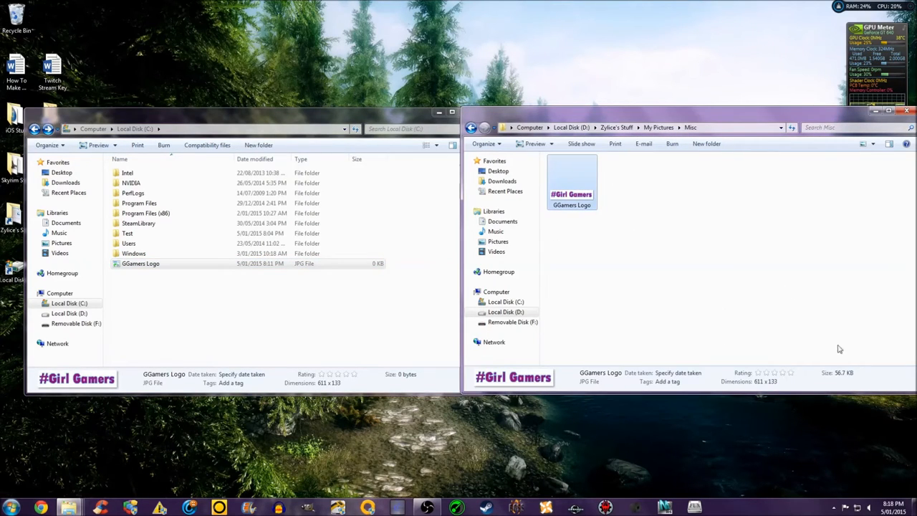
mouse_move(842, 387)
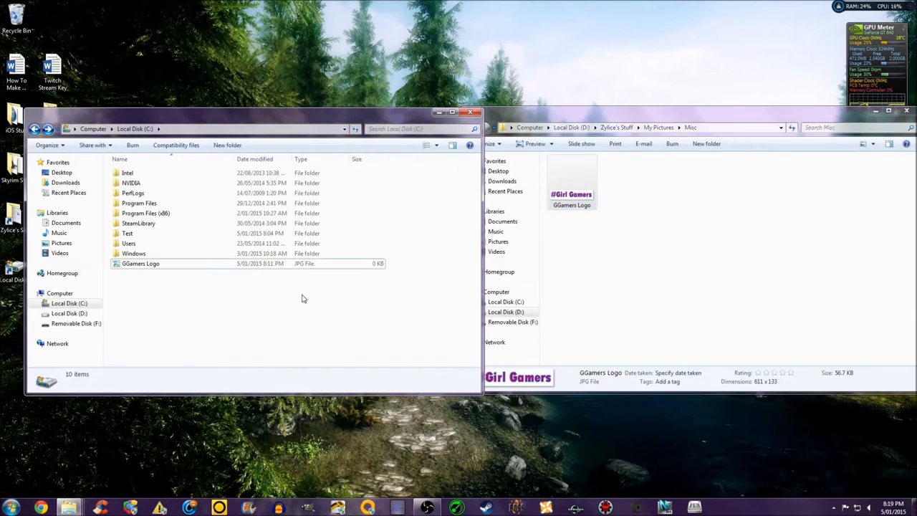
mouse_move(143, 269)
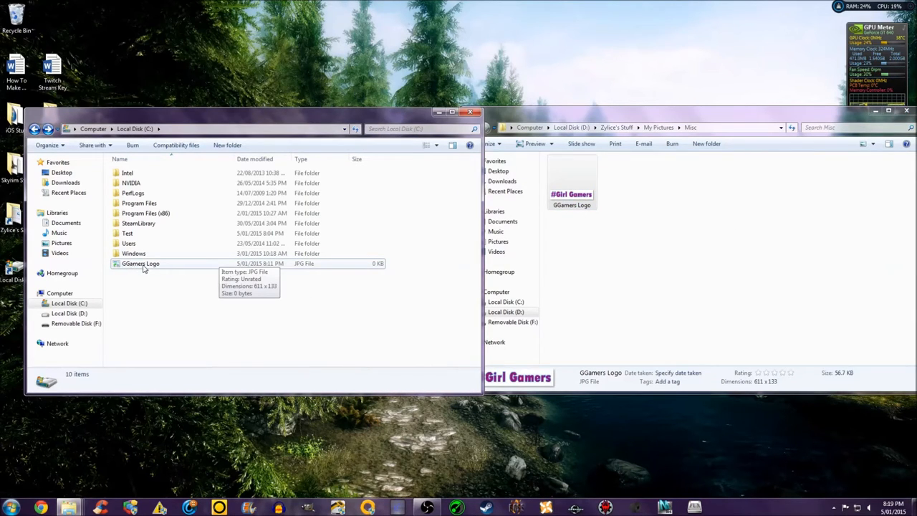
mouse_move(149, 269)
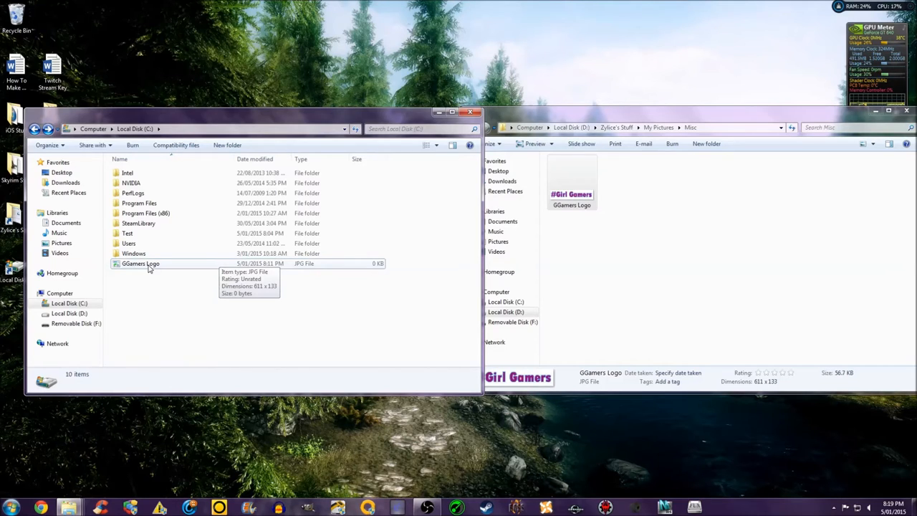
mouse_move(126, 267)
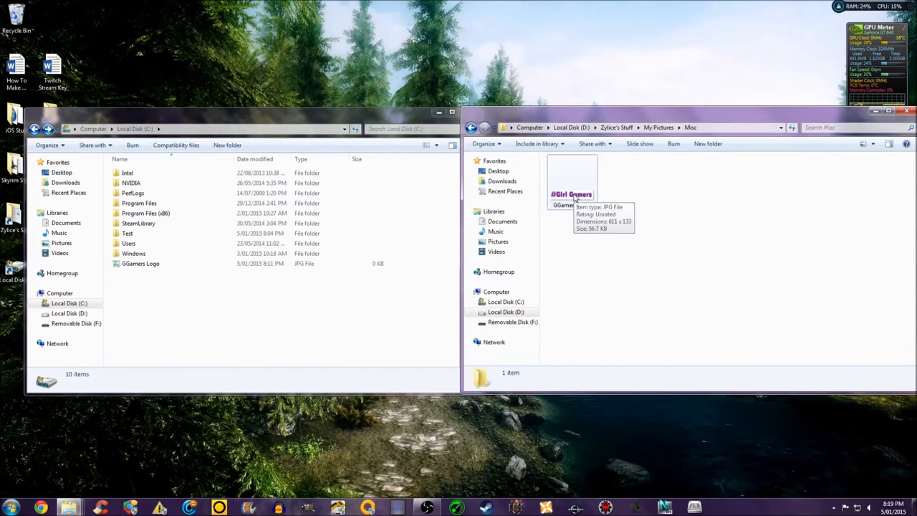
mouse_move(659, 196)
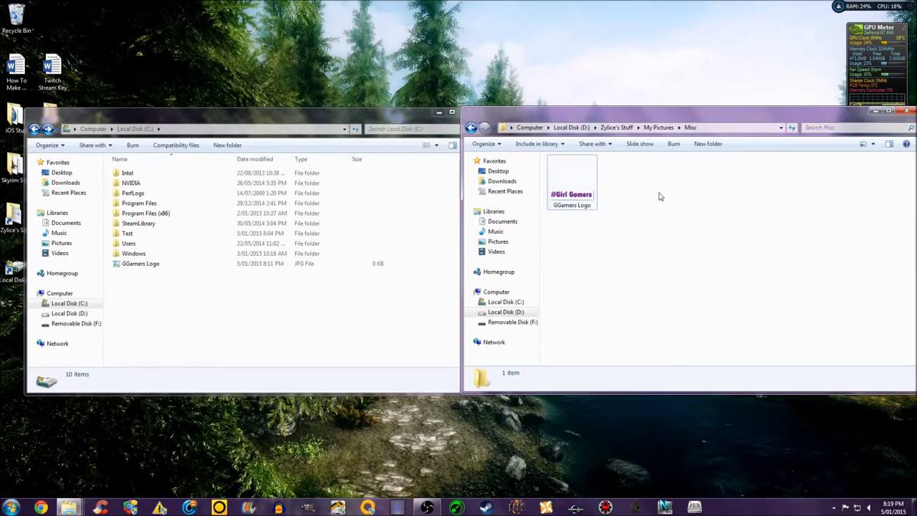
mouse_move(572, 198)
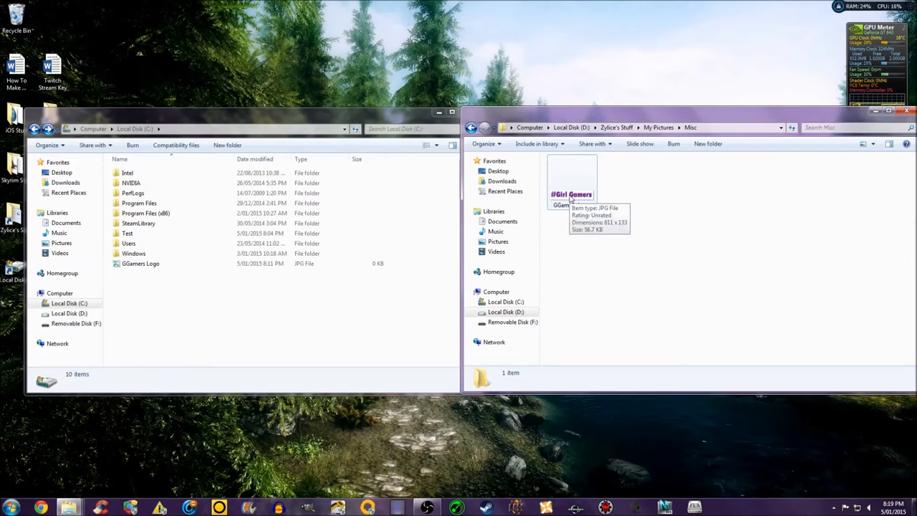
click(140, 263)
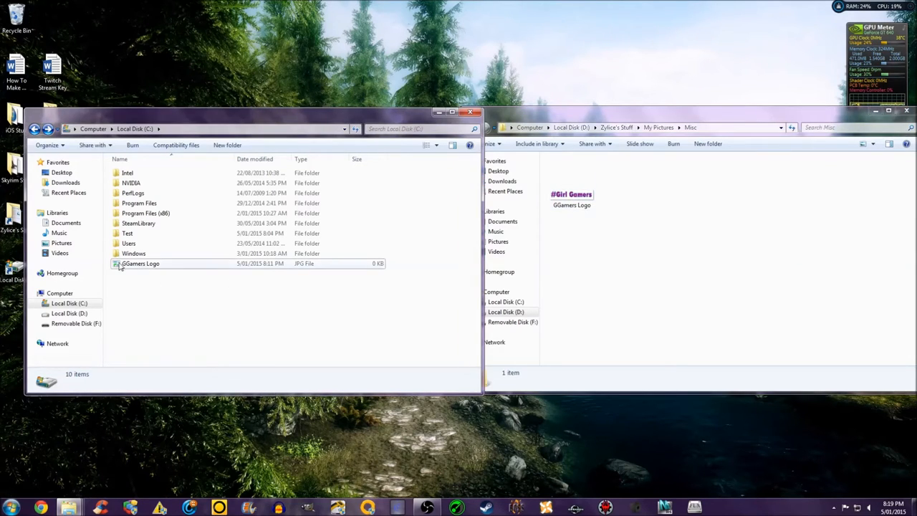
mouse_move(117, 266)
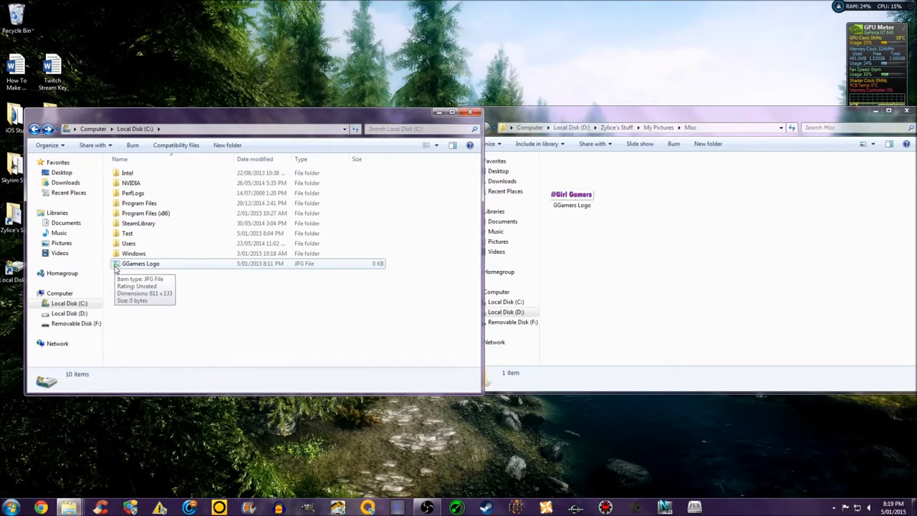
double_click(140, 263)
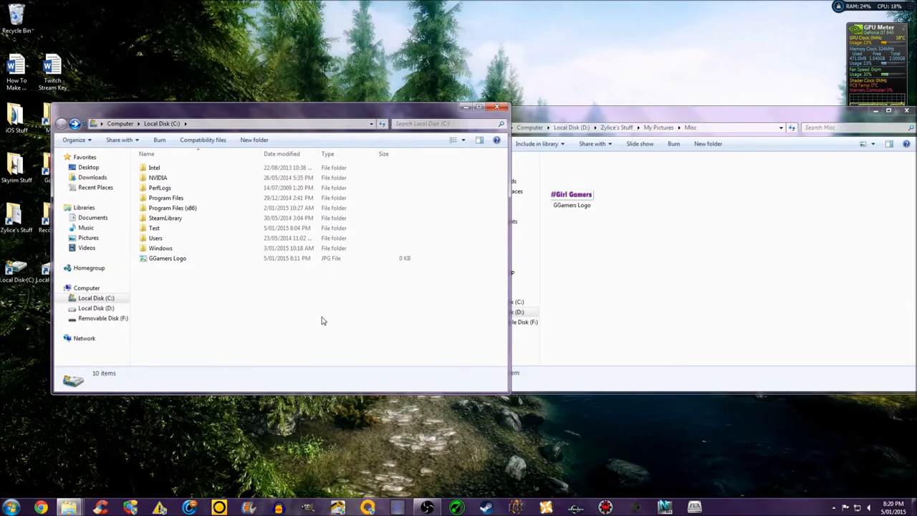
- Move the Test folder from C's root into D's Misc, leaving a Test junction on C
click(155, 227)
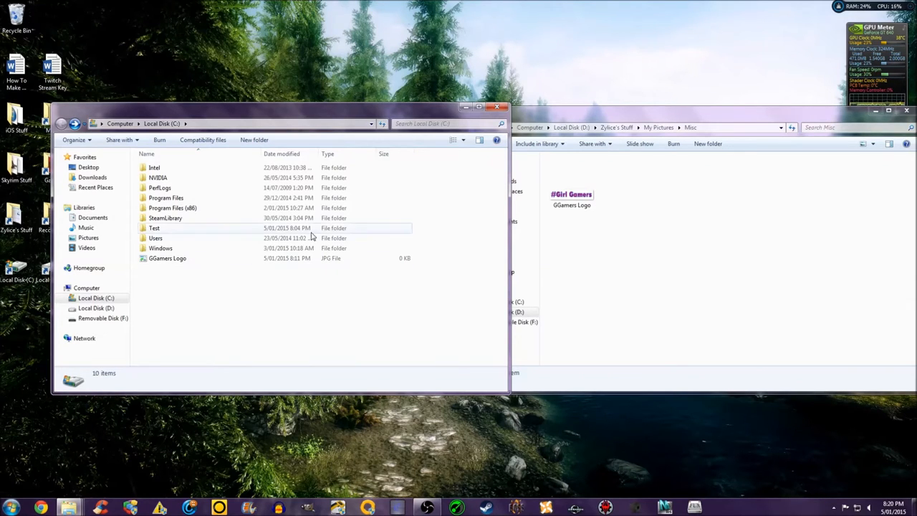
right_click(154, 228)
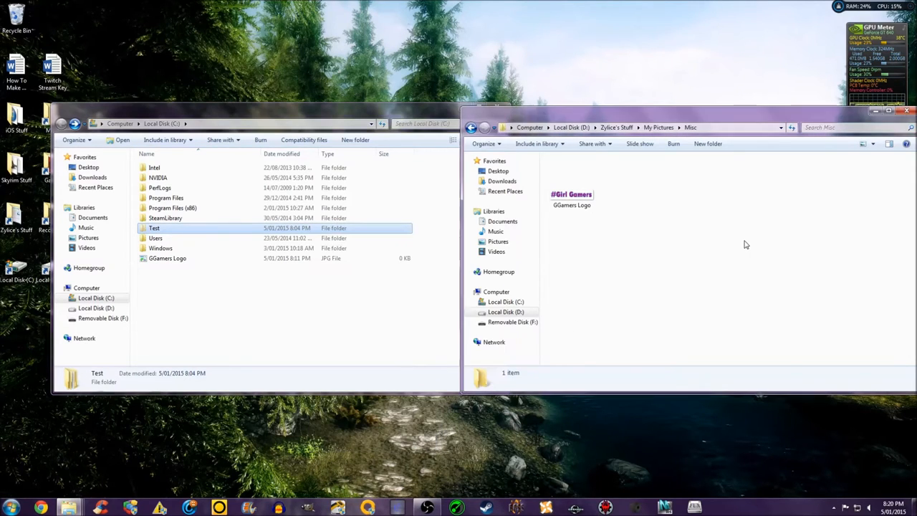
drag(155, 227, 624, 181)
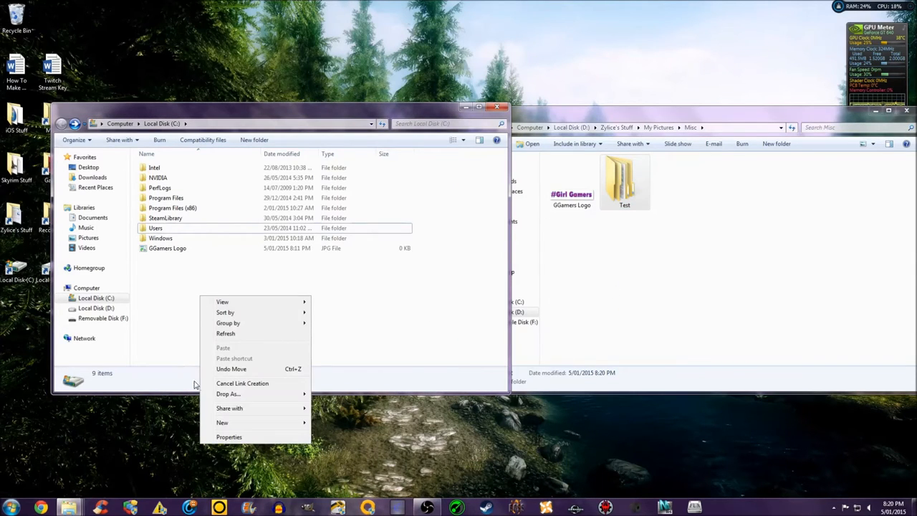
mouse_move(228, 393)
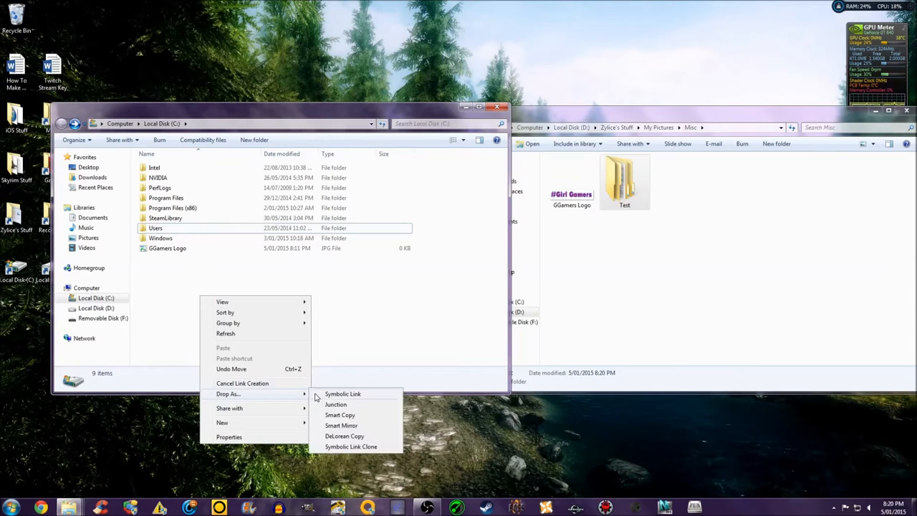
mouse_move(335, 404)
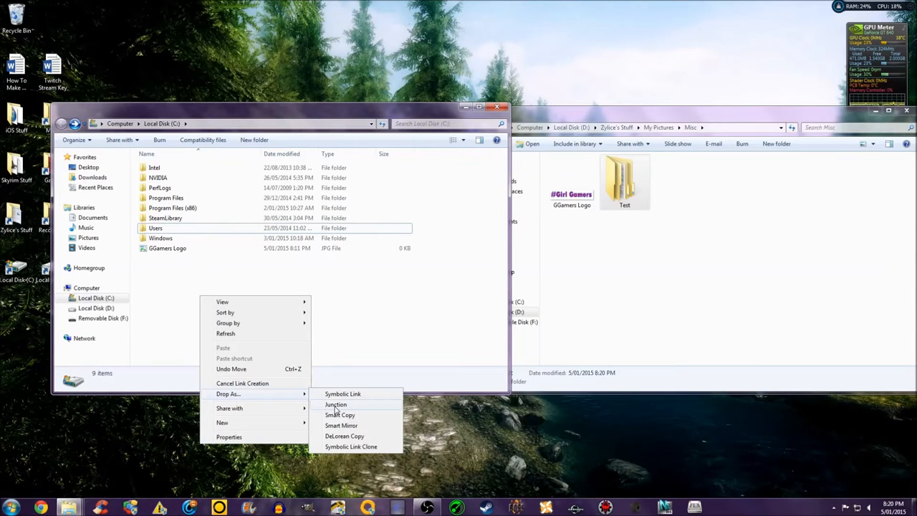
click(335, 404)
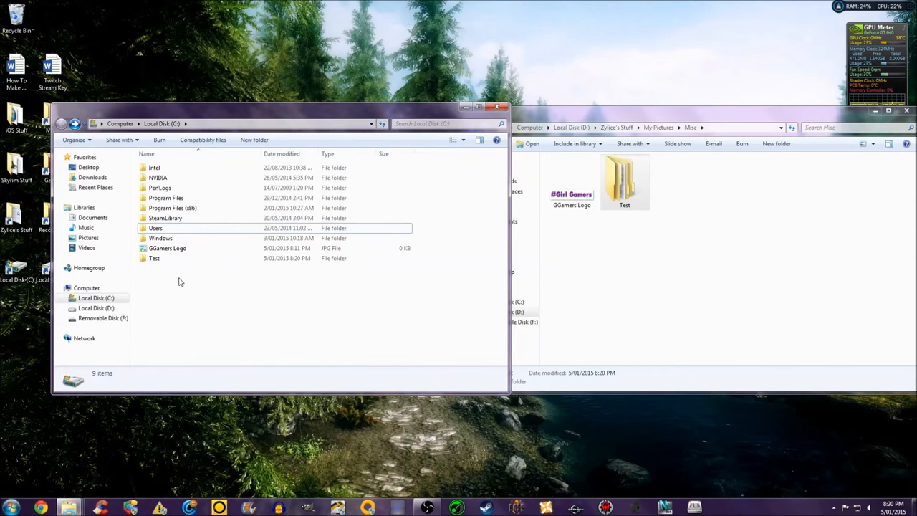
- Check the Test junction's properties, then browse into it and its Test2 subfolder
right_click(154, 257)
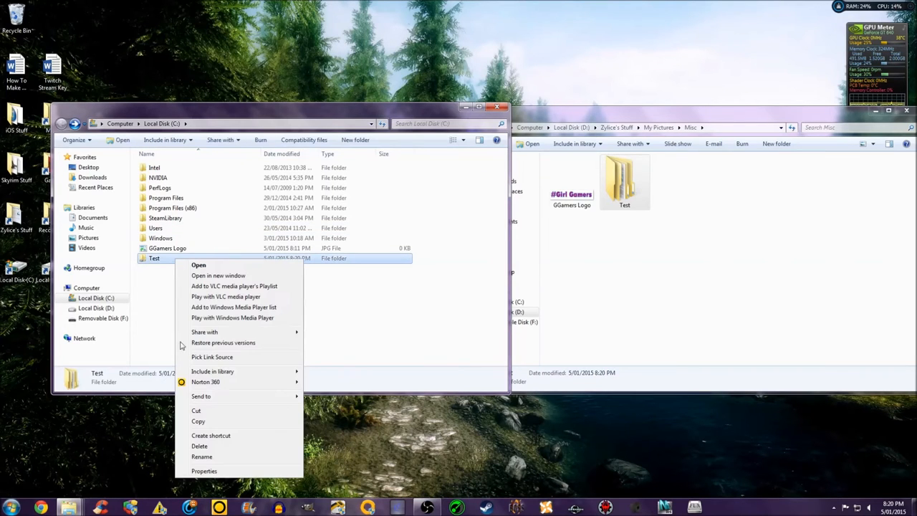
click(204, 470)
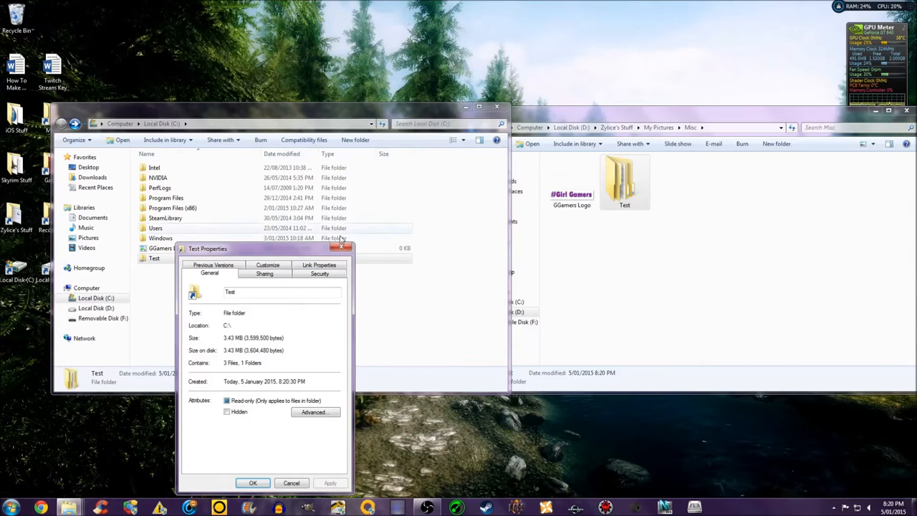
click(252, 481)
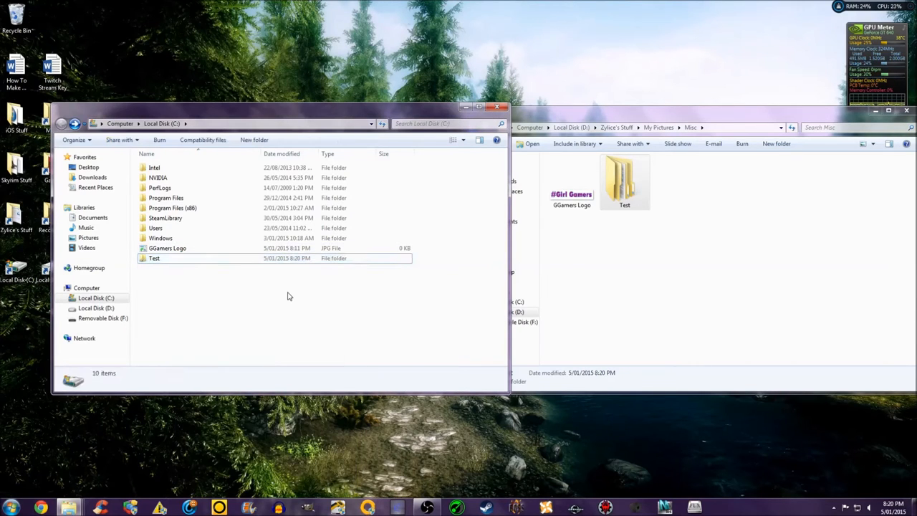
double_click(154, 258)
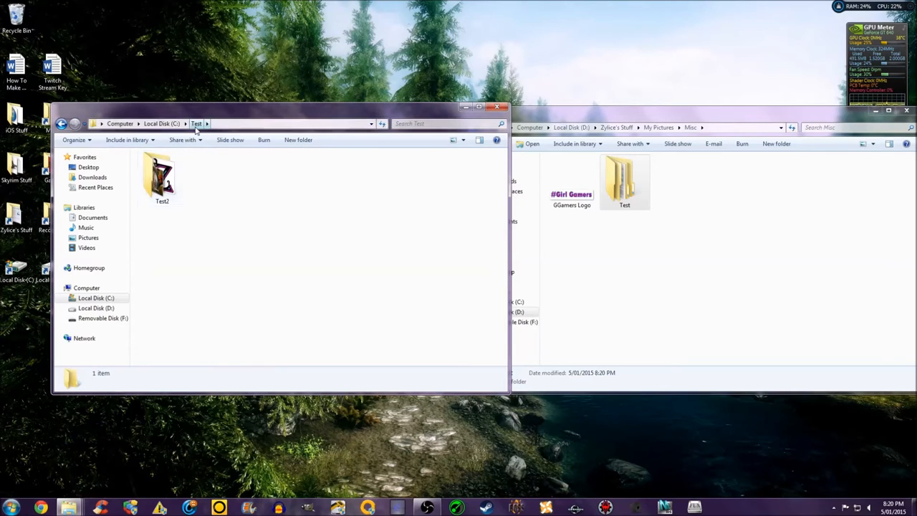
double_click(162, 175)
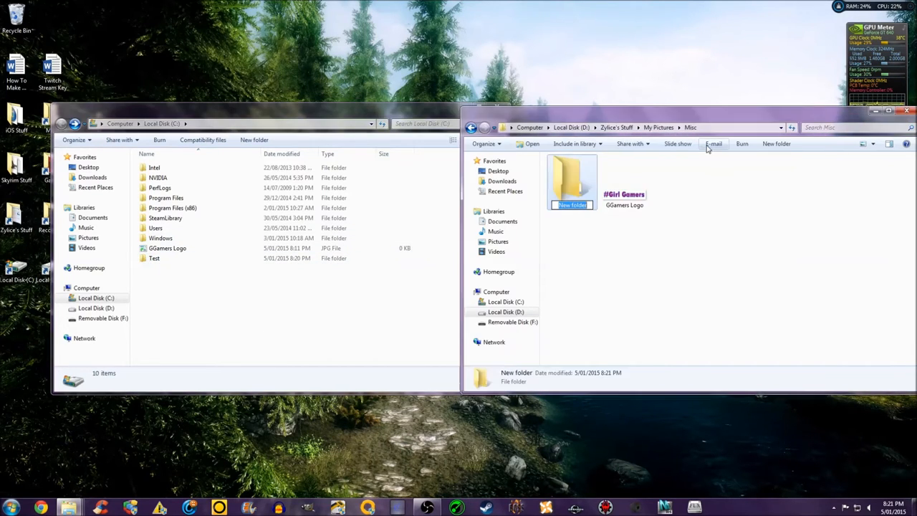
mouse_move(713, 144)
text(Test)
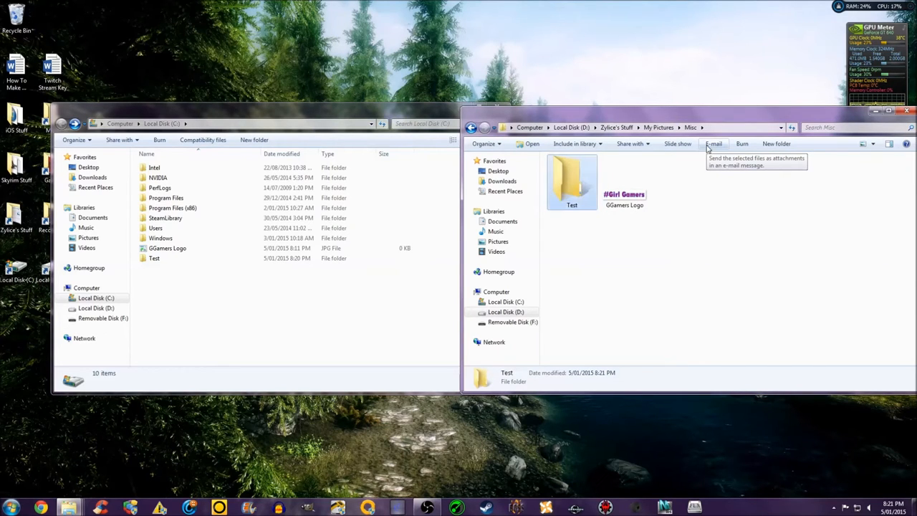
mouse_move(242, 312)
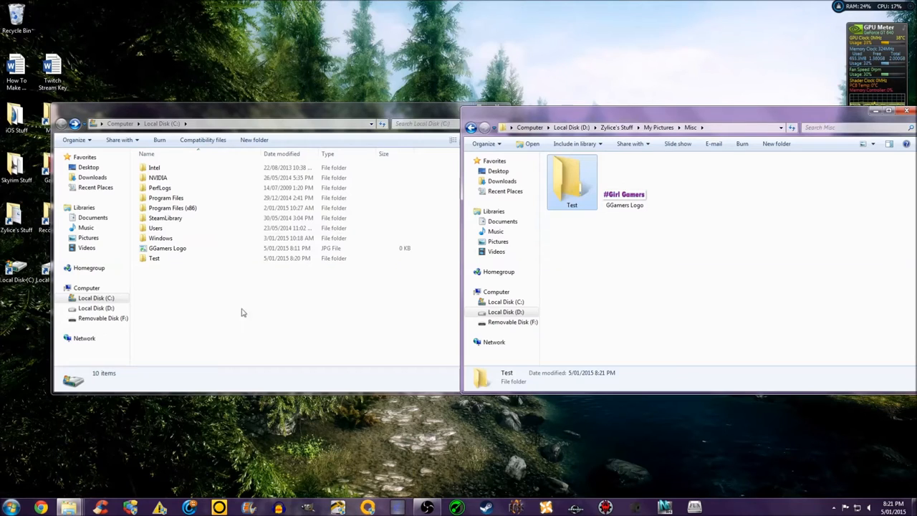
- Create a Test folder with an empty Test2 subfolder in D's Misc, mirroring C's Test
double_click(155, 258)
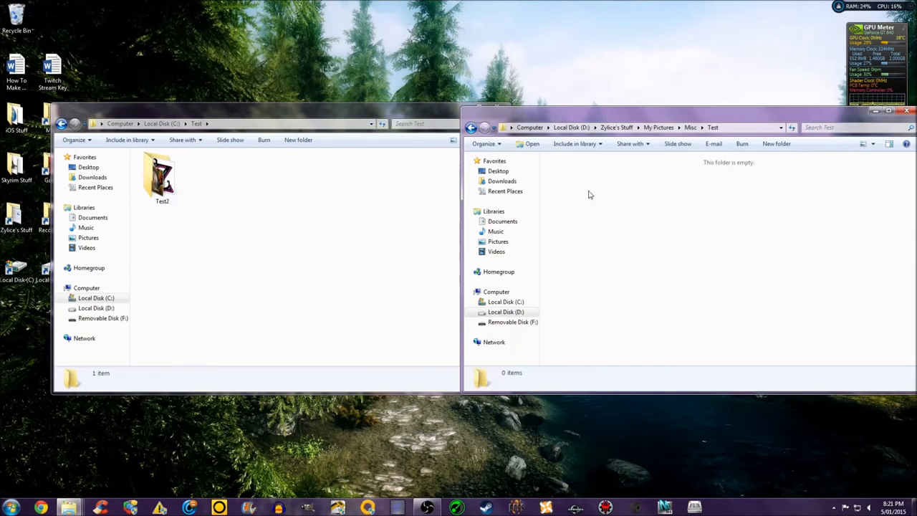
click(777, 143)
text(Test2)
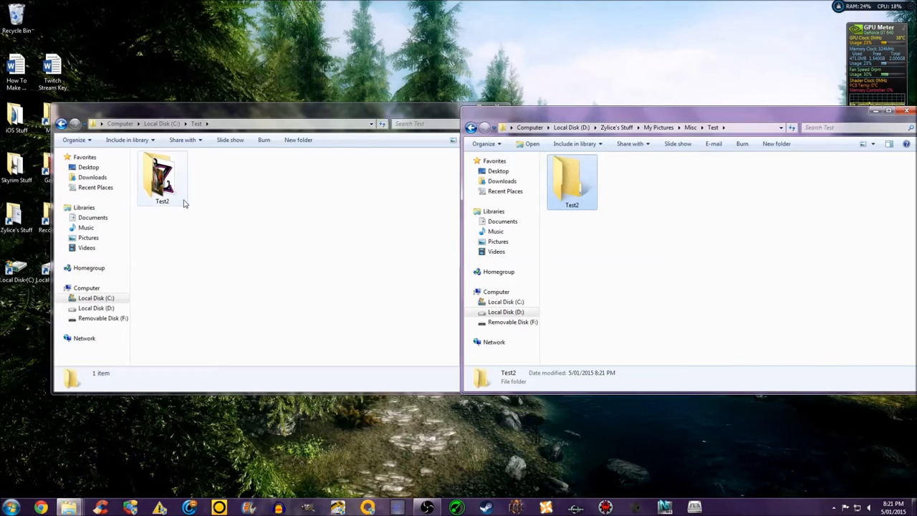
double_click(162, 178)
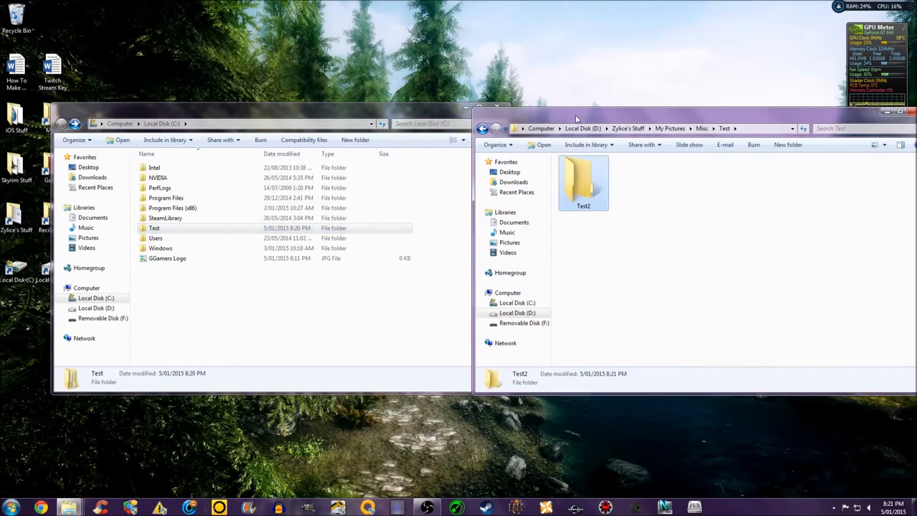
click(670, 128)
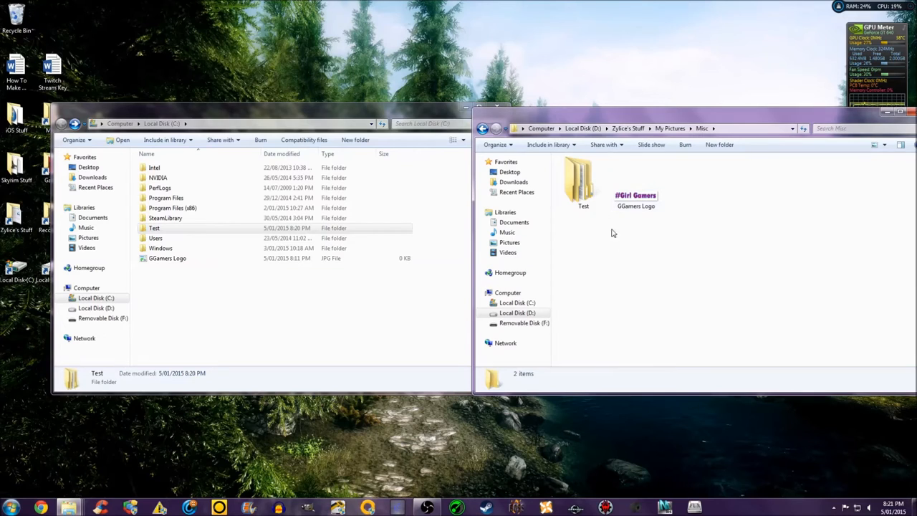
mouse_move(189, 275)
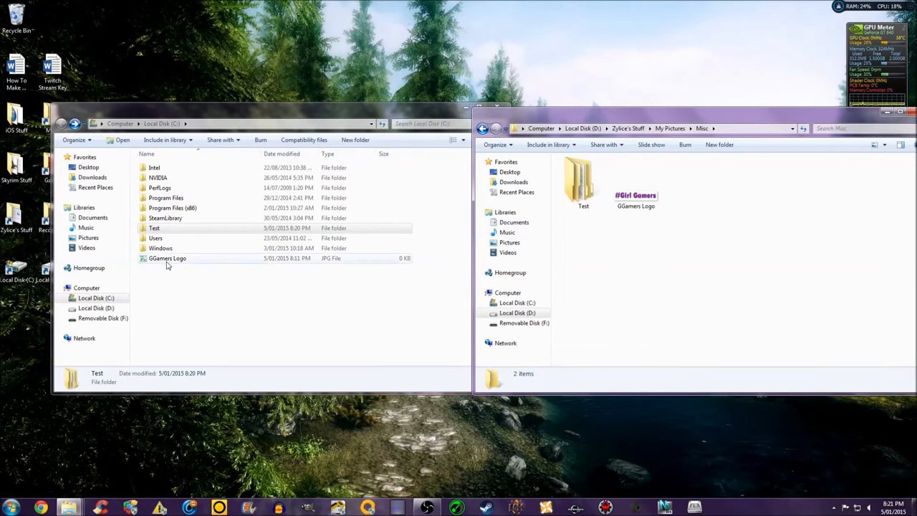
- Select all three pictures in C's Test\Test2 and open the Test folder on D
double_click(154, 228)
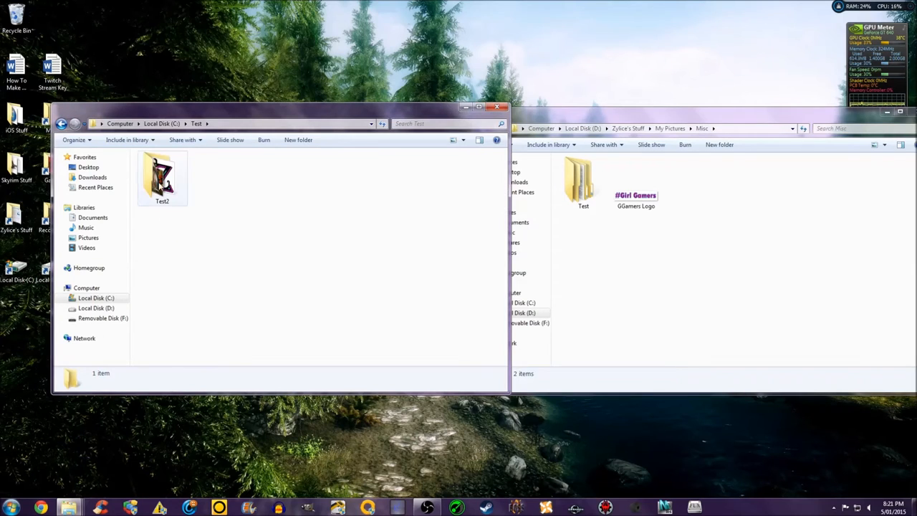
double_click(162, 175)
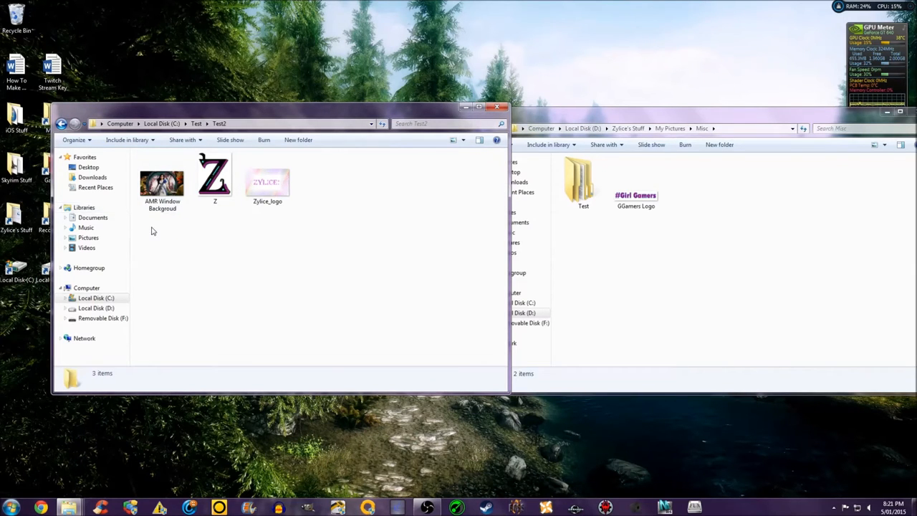
key(ctrl+a)
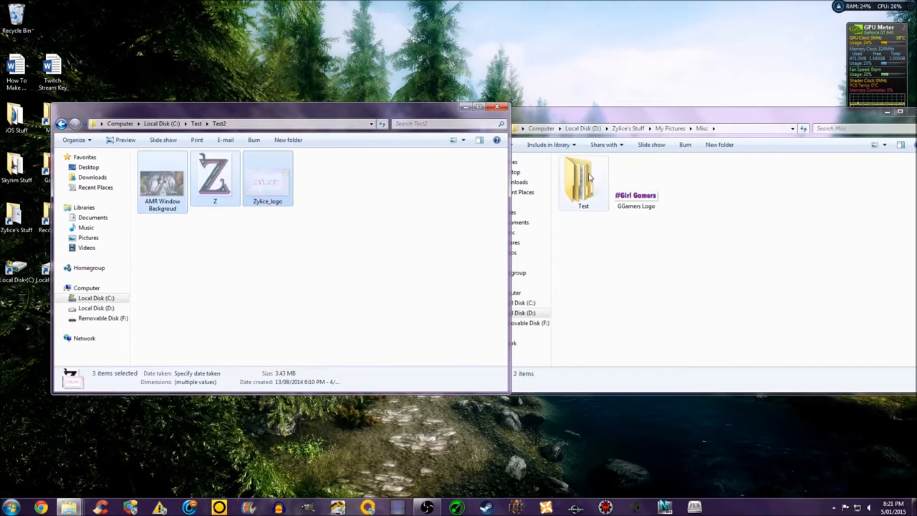
double_click(583, 179)
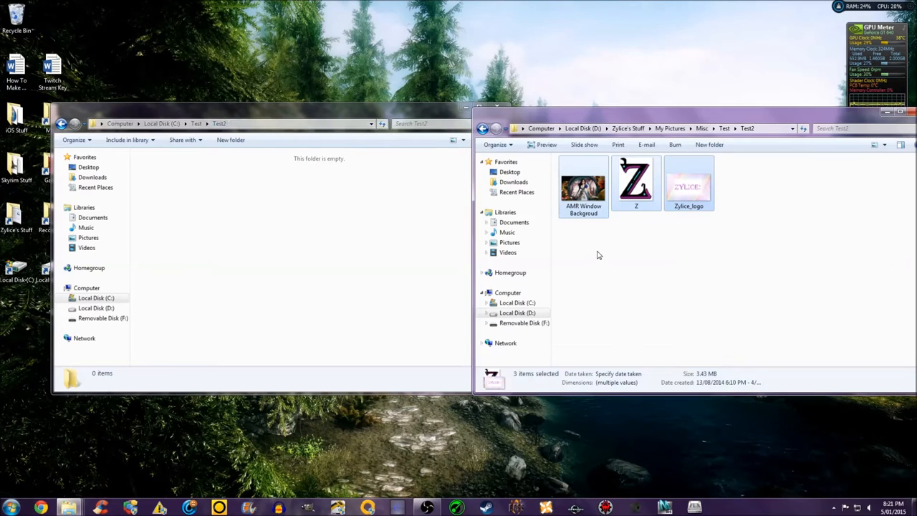
- Pick the three pictures as link source and bring up Drop options inside C's empty Test2
right_click(635, 184)
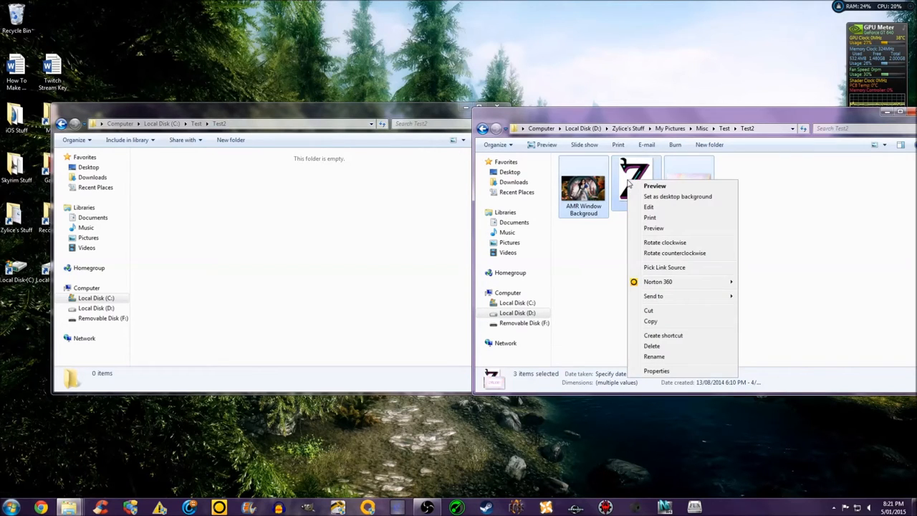
click(286, 241)
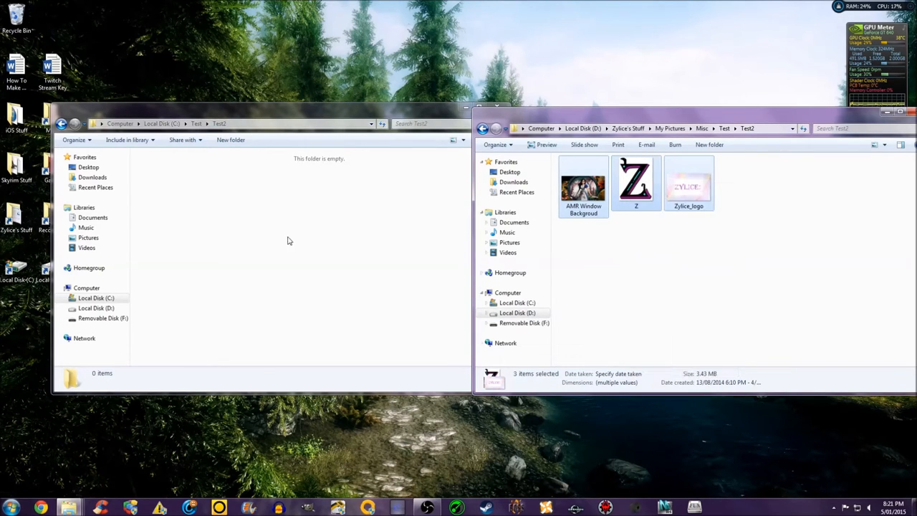
right_click(286, 241)
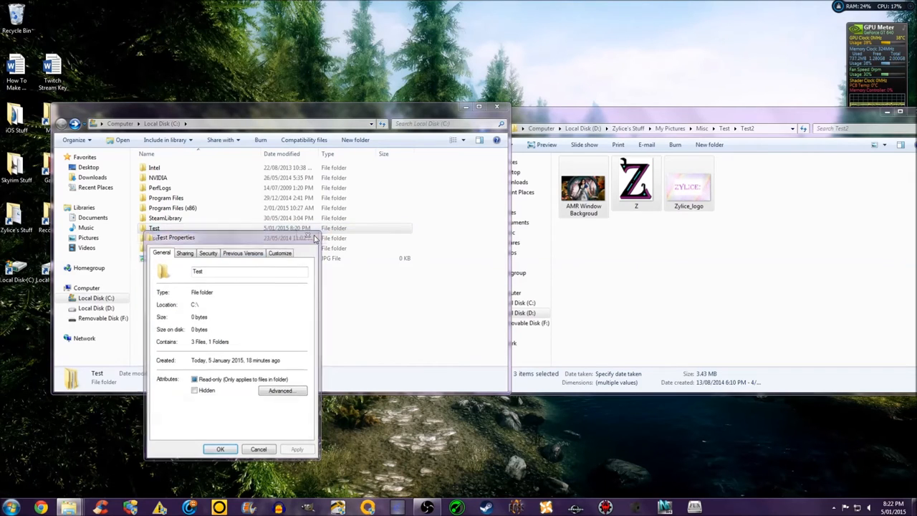
- Close the Test folder's properties showing three files at 0 bytes
click(257, 449)
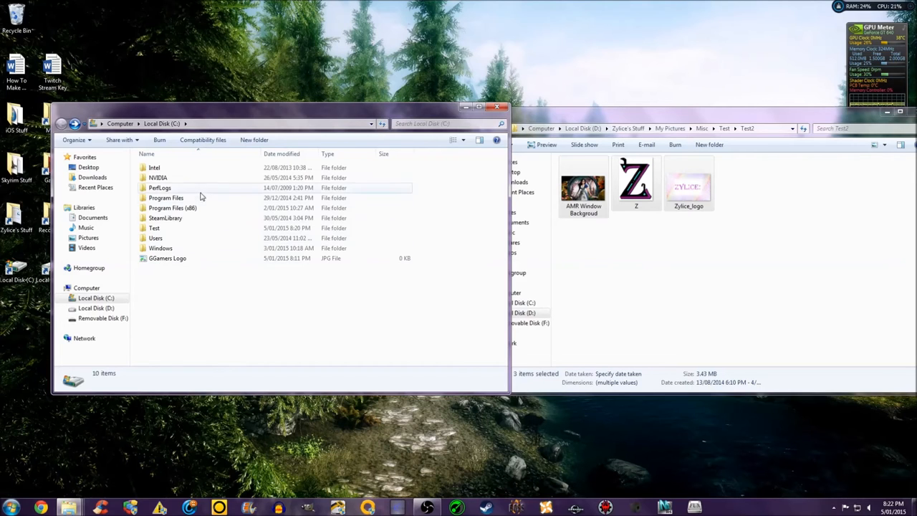
- Browse Program Files > Microsoft Office 15 > Data > GUID folder, select x-none, then go back
double_click(166, 198)
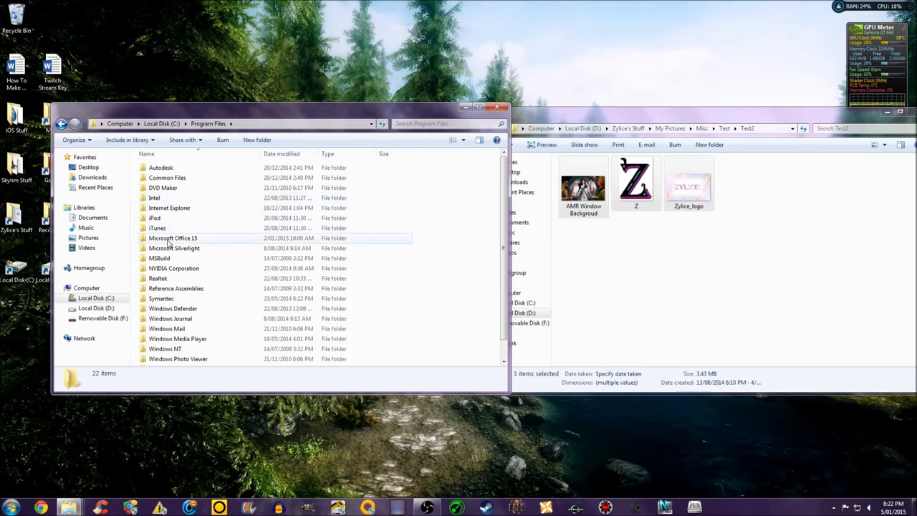
mouse_move(172, 238)
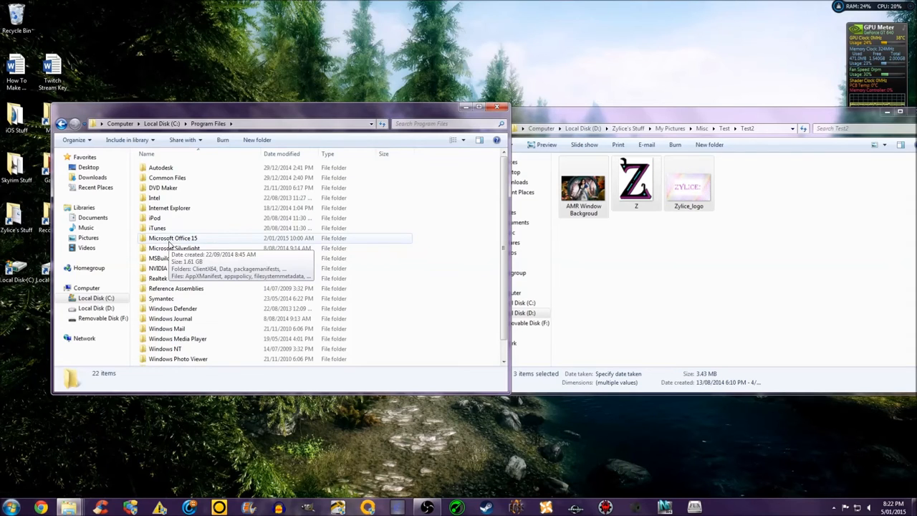
double_click(172, 238)
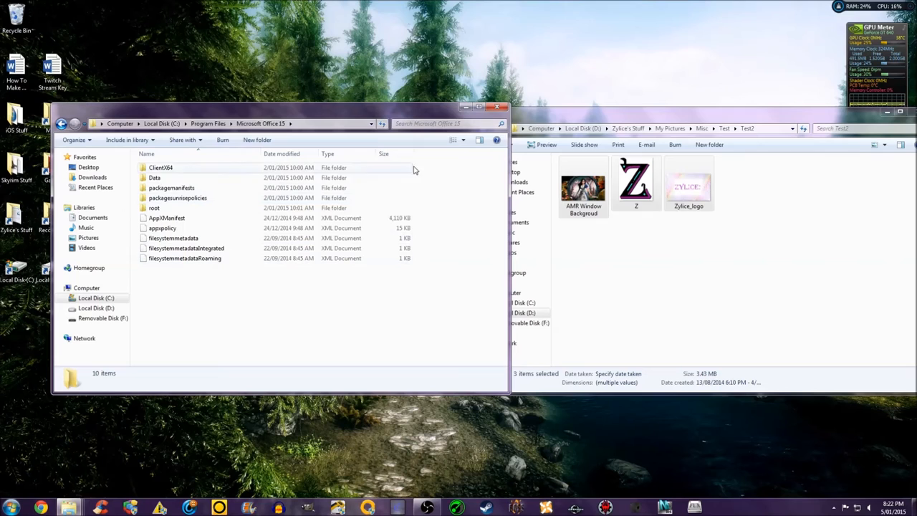
double_click(155, 177)
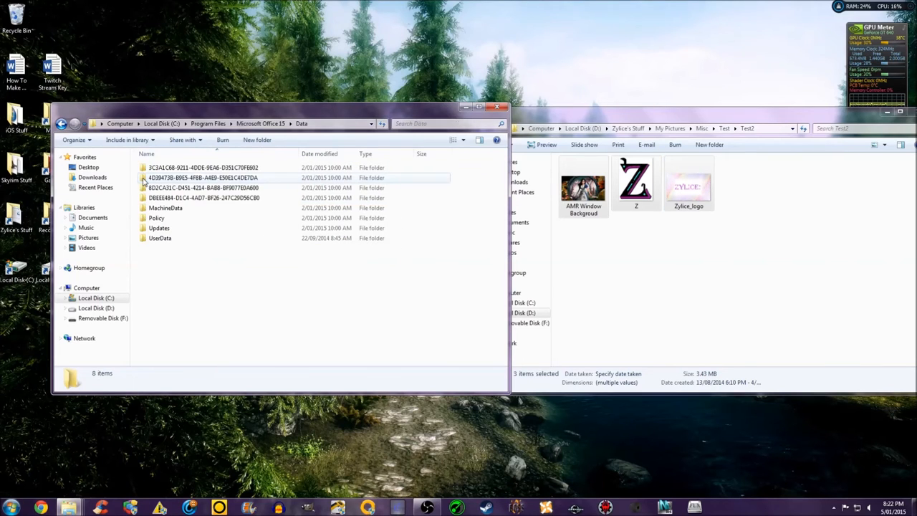
double_click(156, 218)
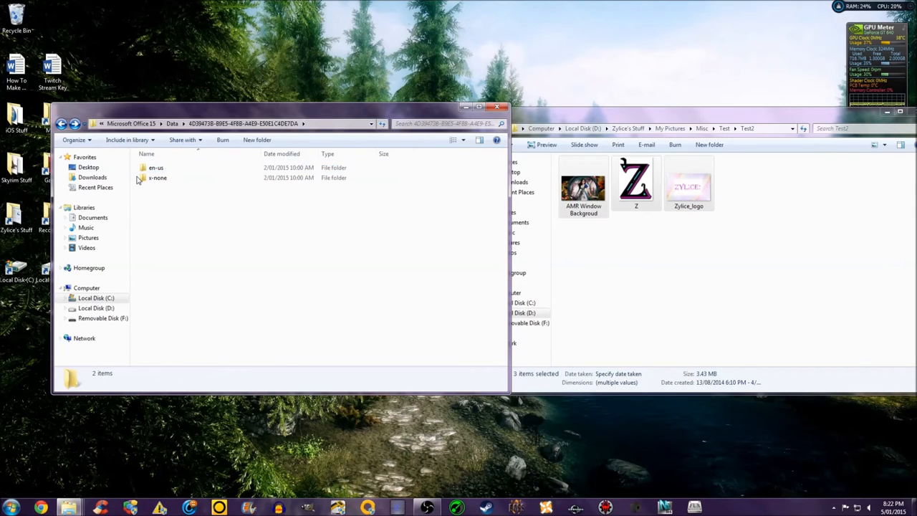
click(158, 178)
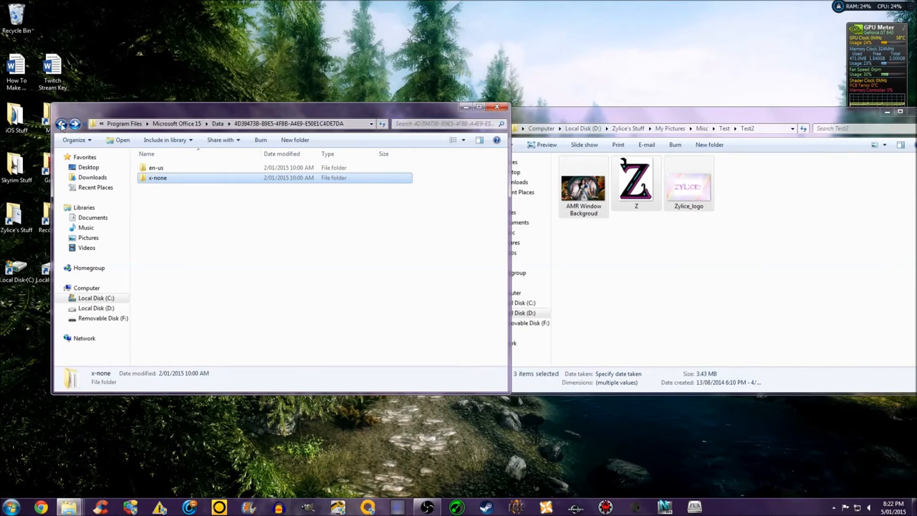
click(62, 124)
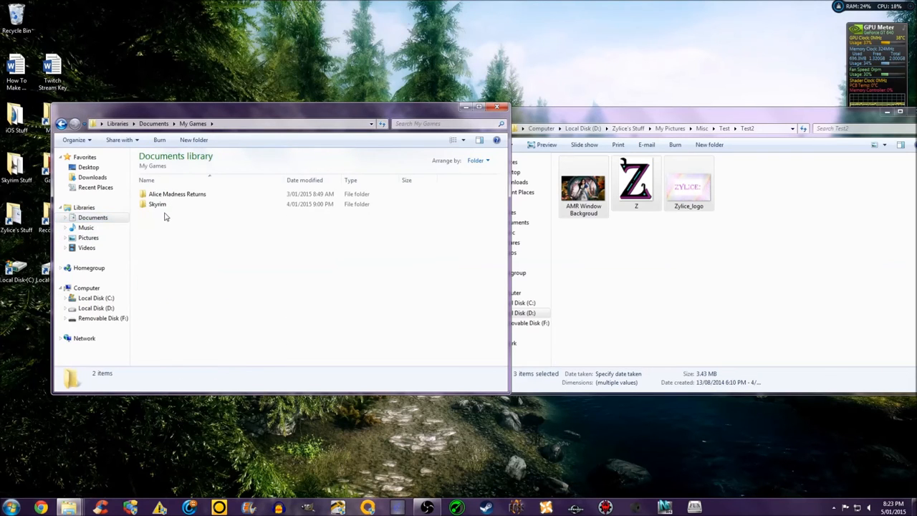
- Look into the Skyrim folder under My Games and return to the Documents library
double_click(158, 203)
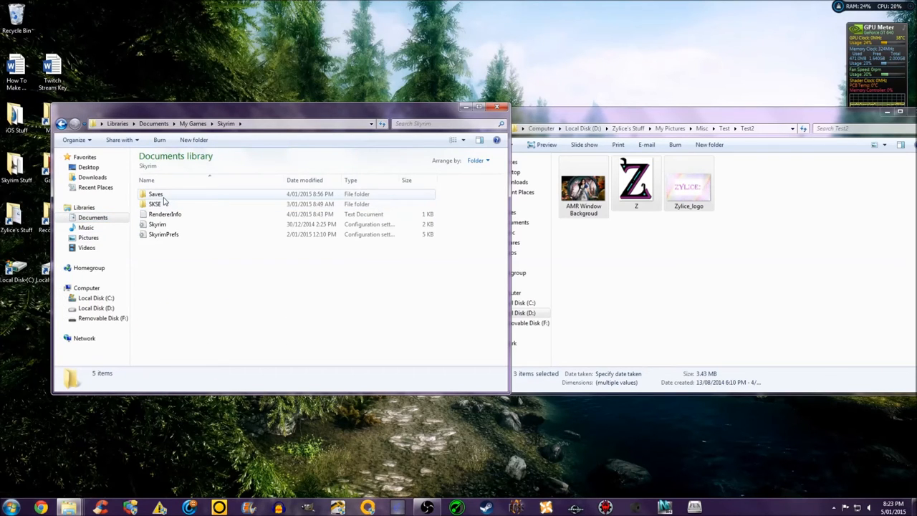
click(62, 123)
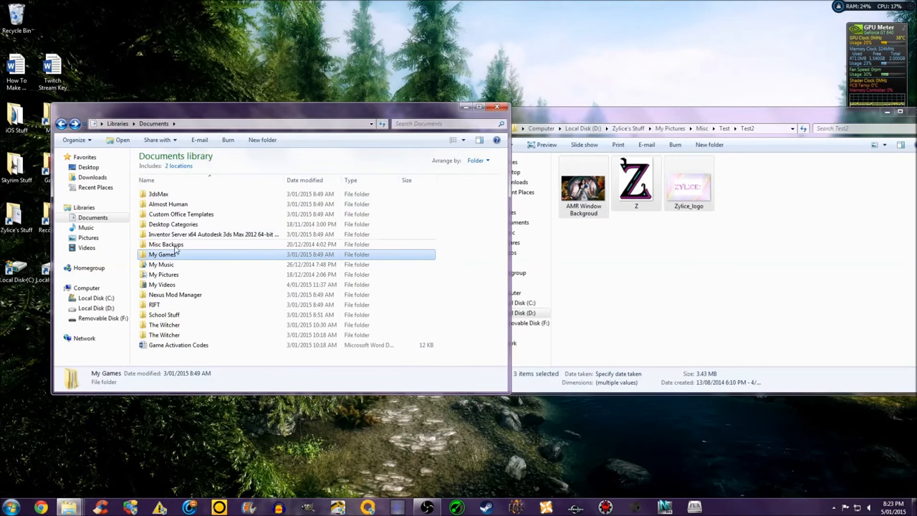
mouse_move(126, 146)
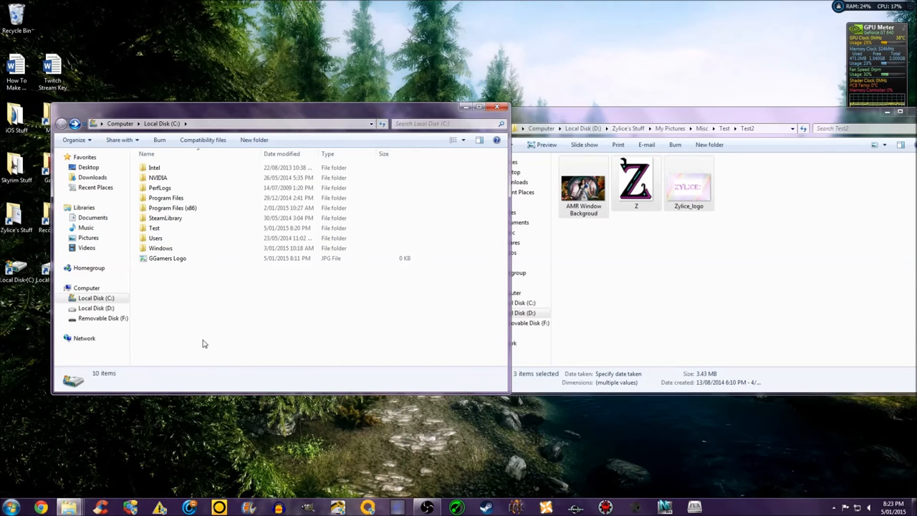
click(166, 218)
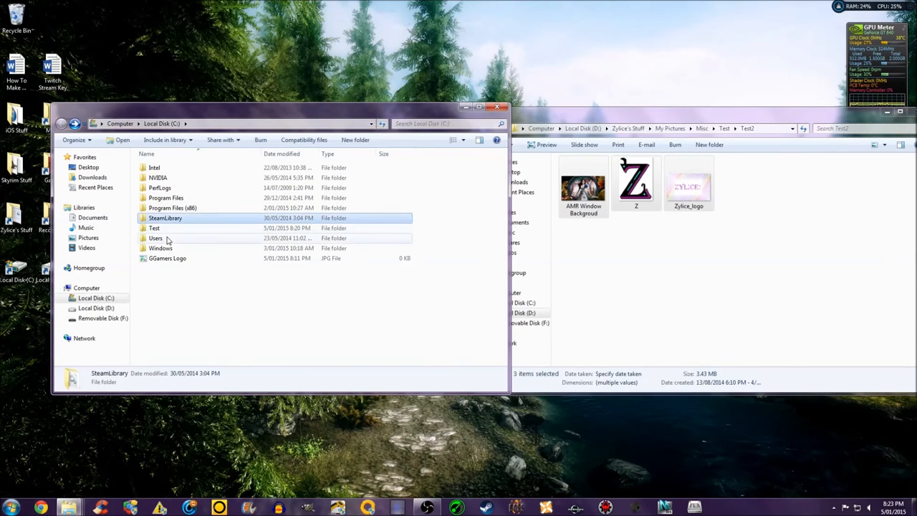
- View the three linked pictures in C:\Test\Test2, then go back up to C's root
double_click(155, 227)
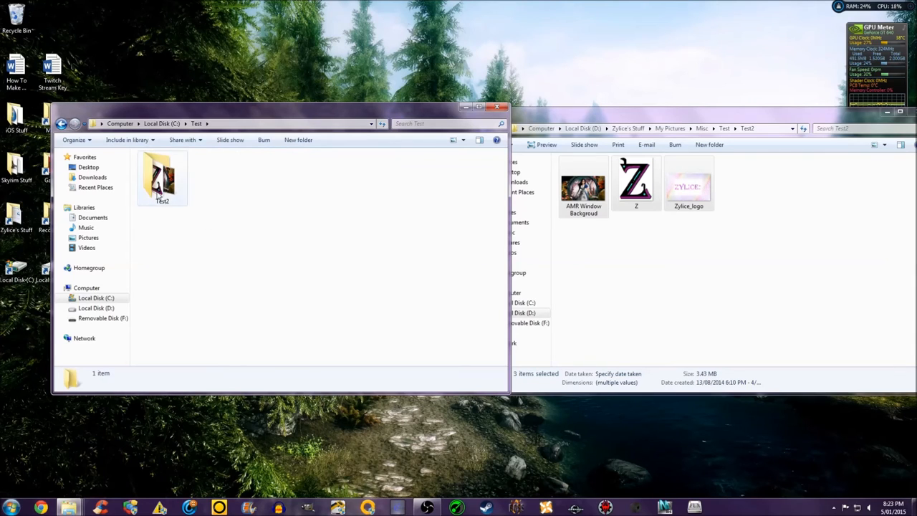
double_click(162, 175)
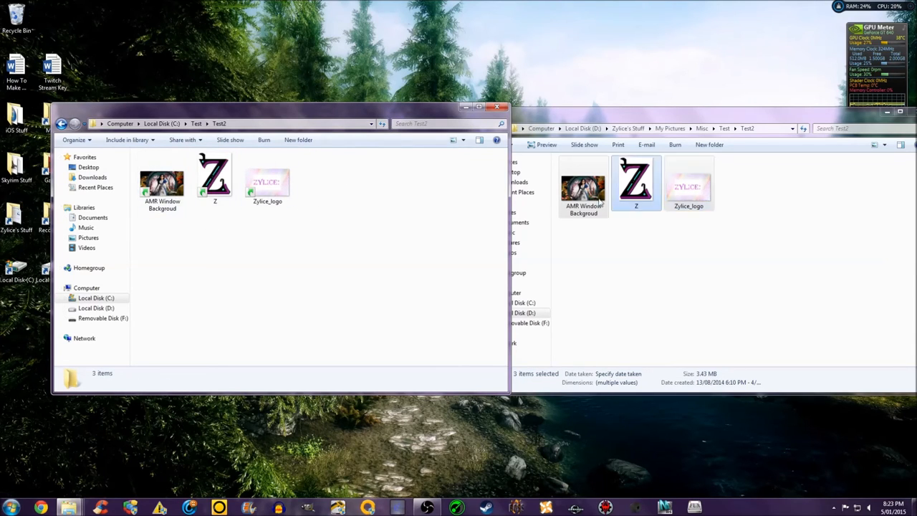
click(62, 123)
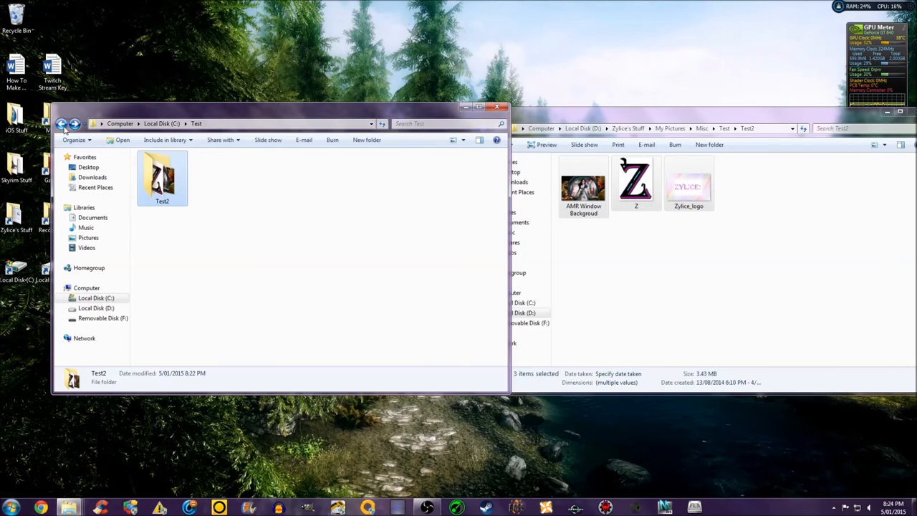
click(62, 123)
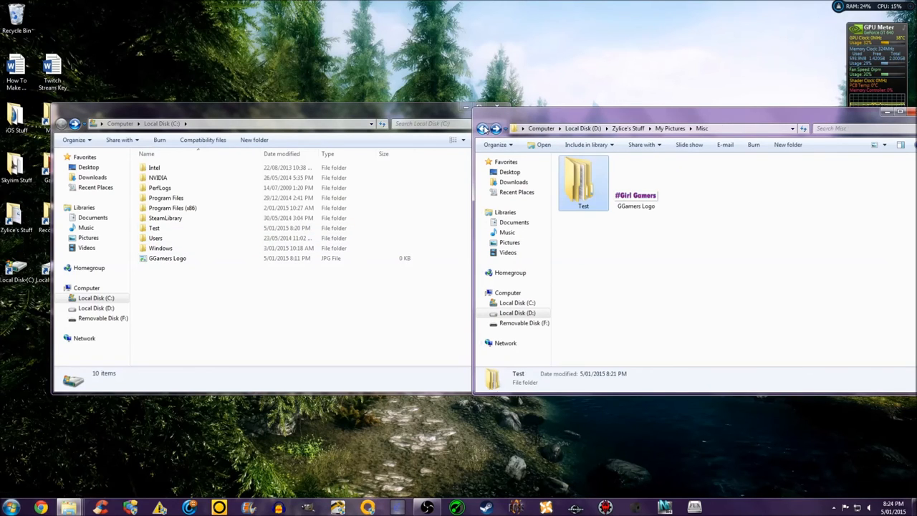
- Pick D's Misc\Test folder as link source via the context menus on D and C
double_click(583, 179)
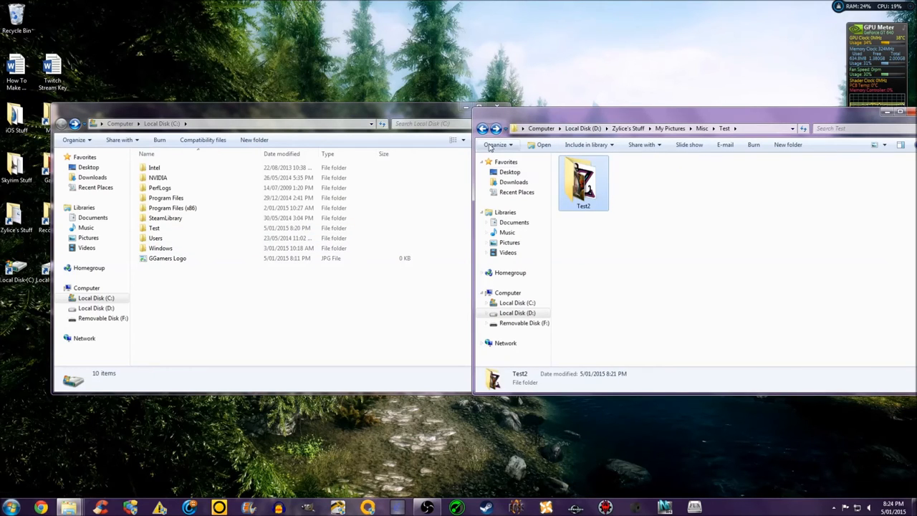
right_click(583, 179)
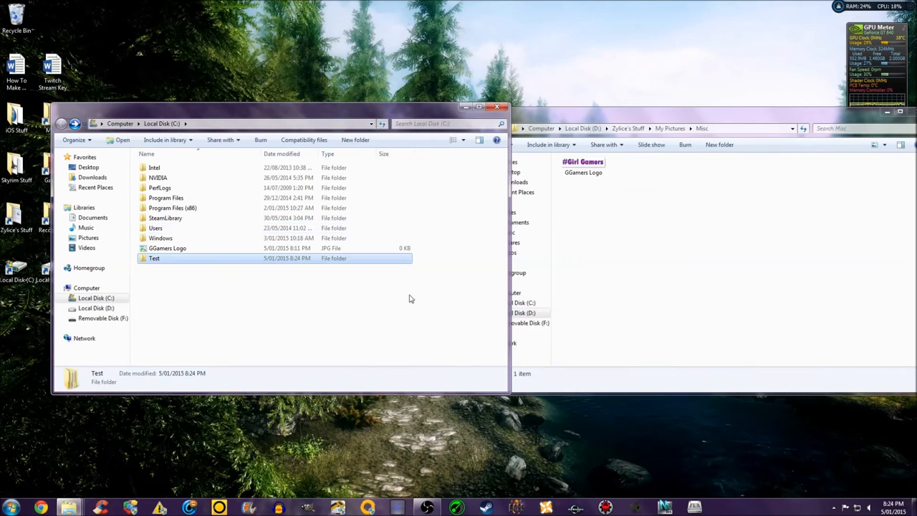
right_click(154, 258)
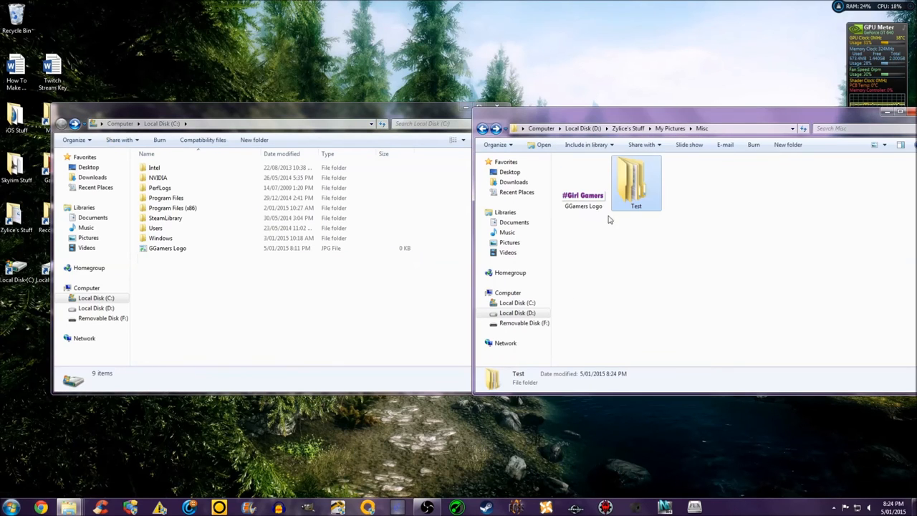
right_click(636, 184)
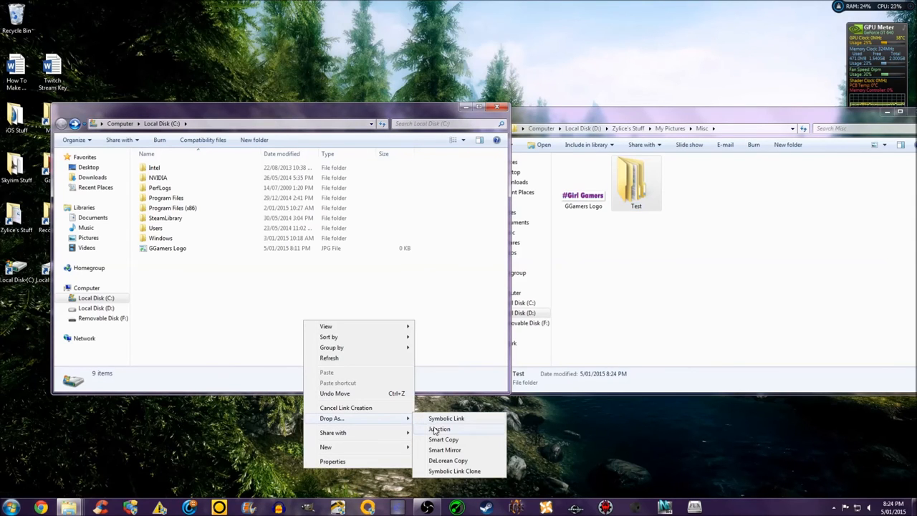
- Drop a Test junction in C's root pointing to D's Test and view its properties (3.41 MB, 3 files)
click(438, 428)
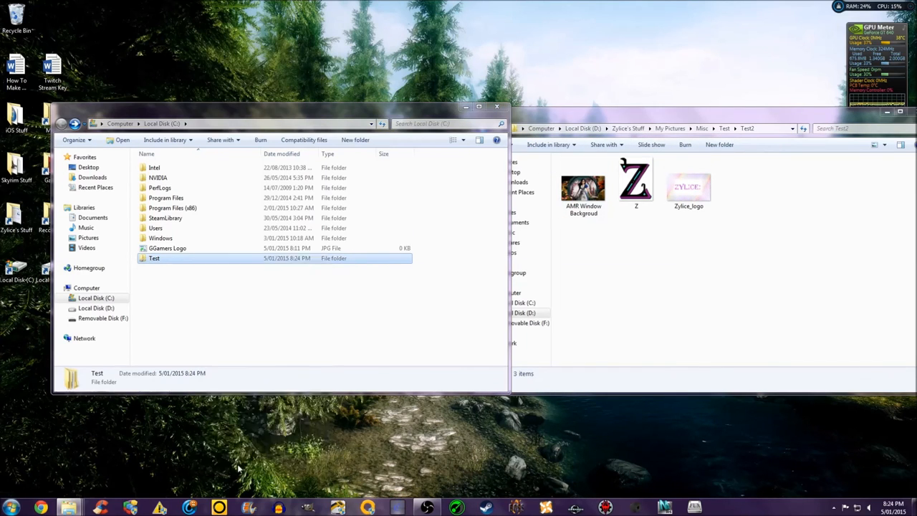
right_click(155, 258)
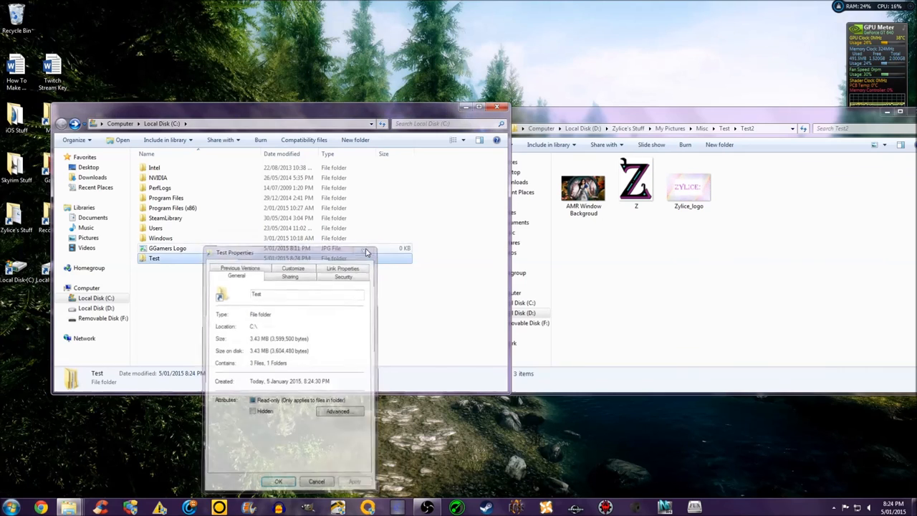